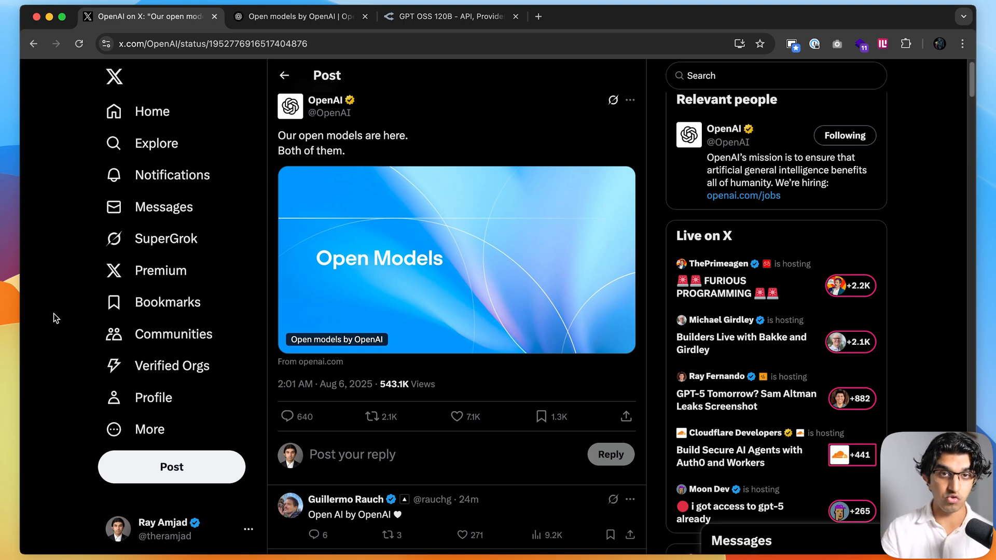
pyautogui.moveTo(429, 232)
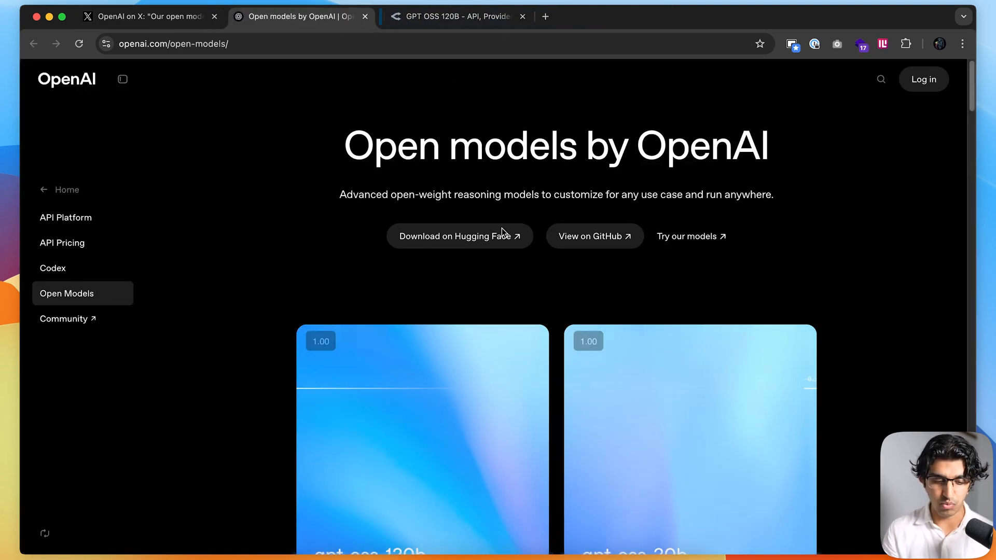
# Scroll through the gpt-oss-120b and gpt-oss-20b model cards and benchmarks against o3 and o4-mini
pyautogui.scroll(-3)
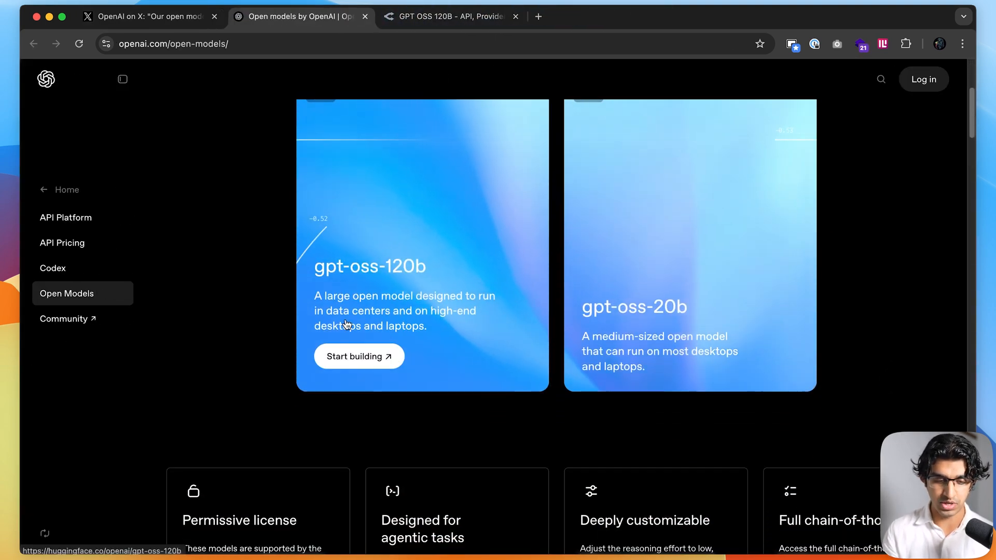
pyautogui.moveTo(494, 312)
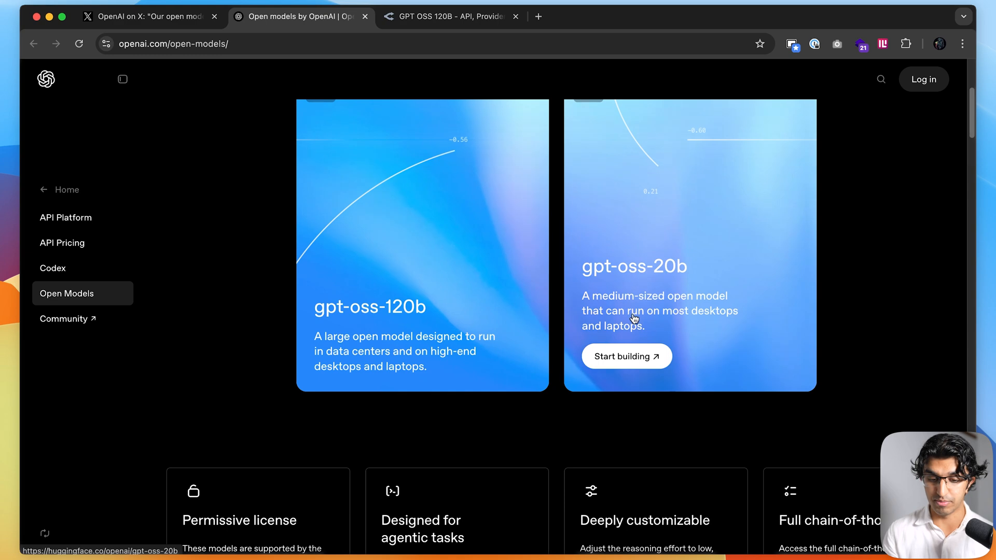
pyautogui.scroll(-3)
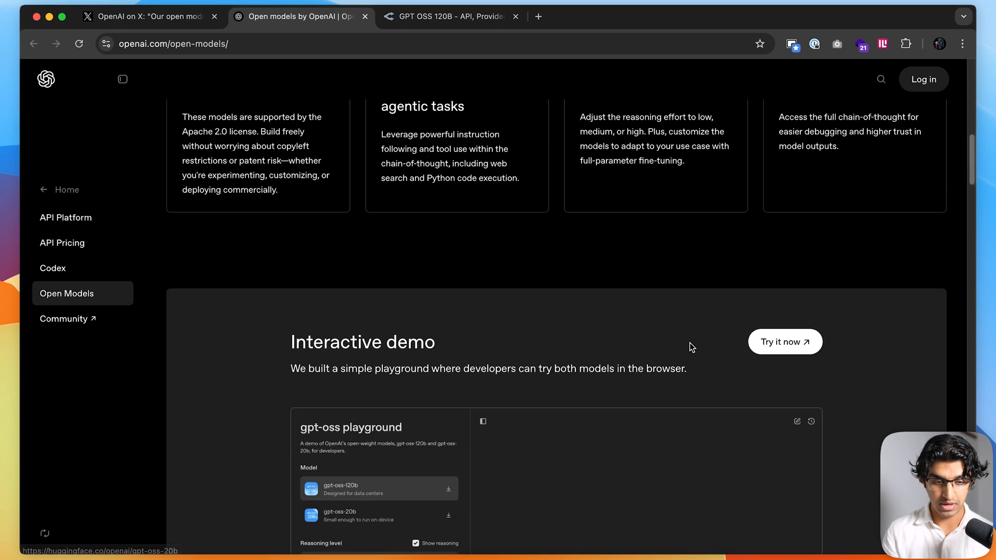
pyautogui.scroll(3)
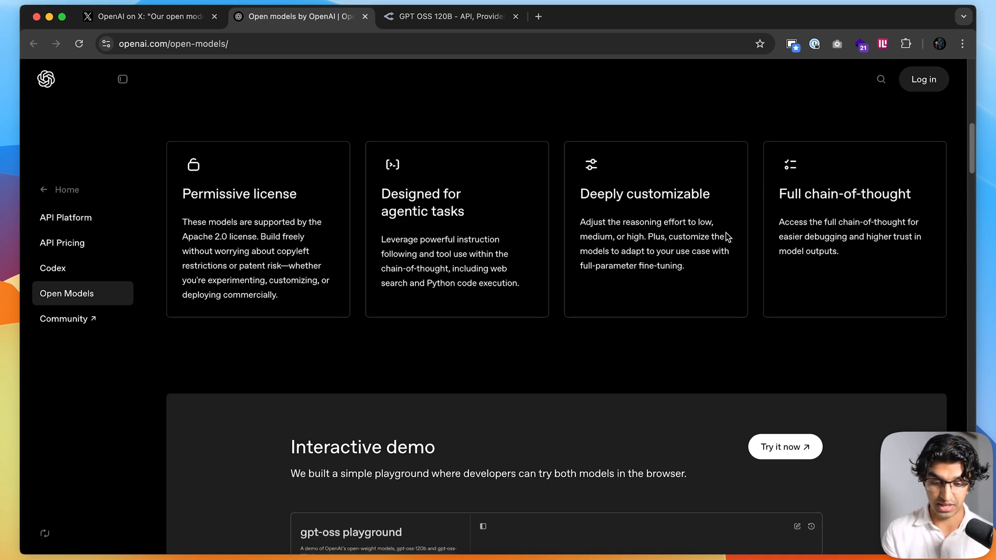
pyautogui.scroll(-3)
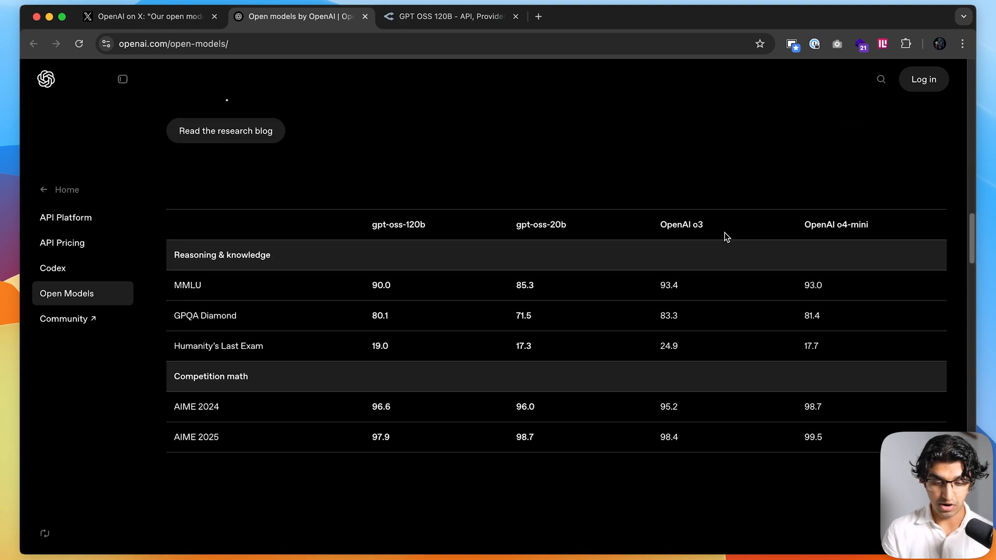
pyautogui.scroll(-3)
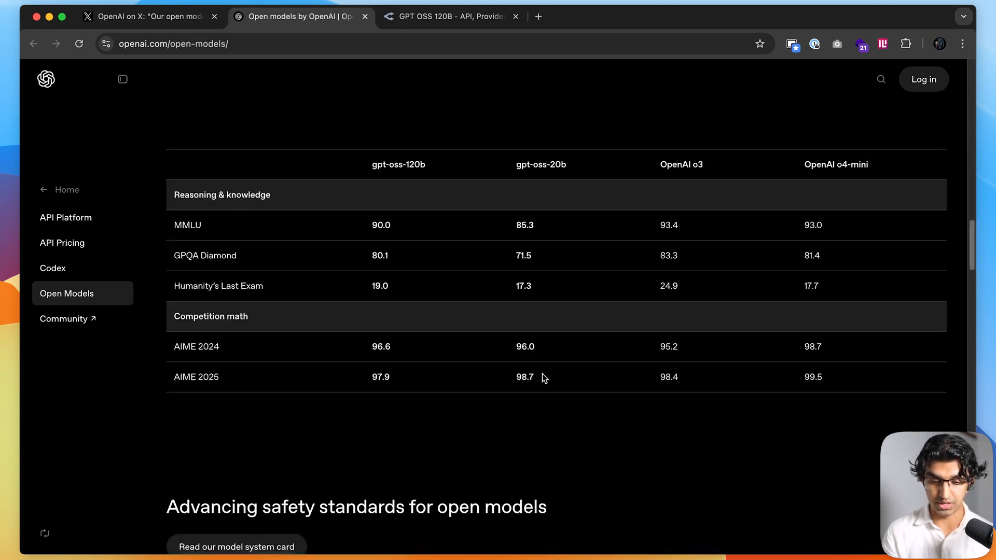
pyautogui.scroll(3)
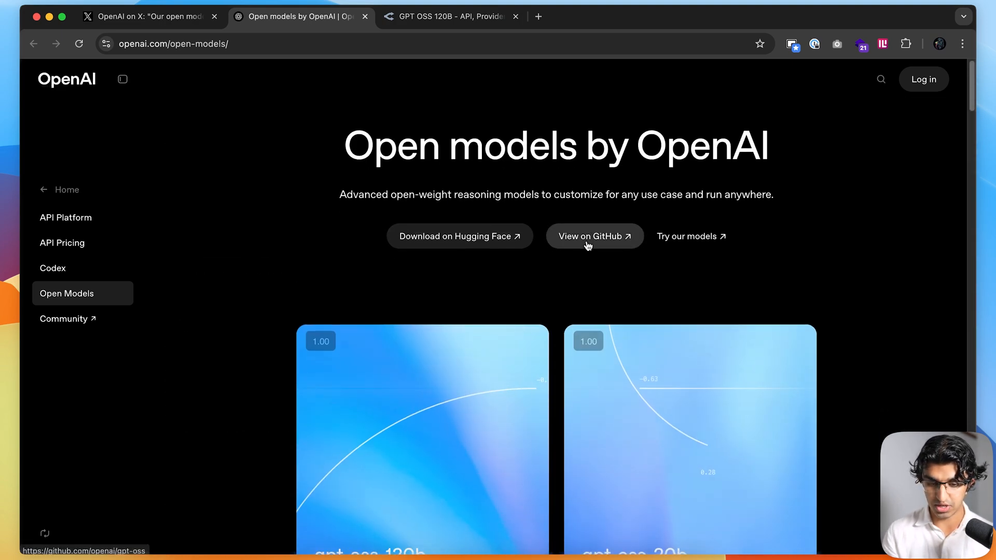
# Search OpenRouter for 'openai' and view GPT OSS 120B's providers: Fireworks, Groq, Cerebras
pyautogui.click(454, 16)
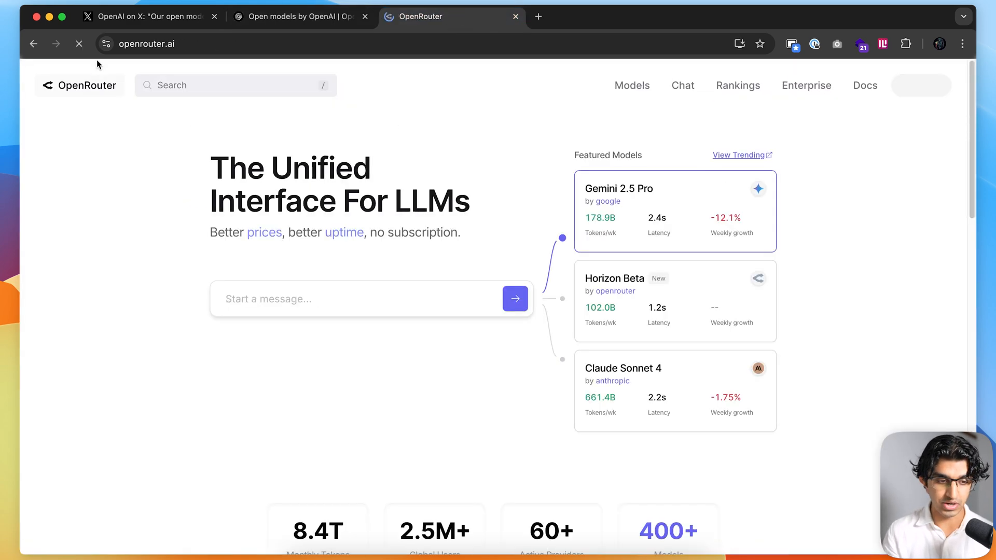
pyautogui.write('o')
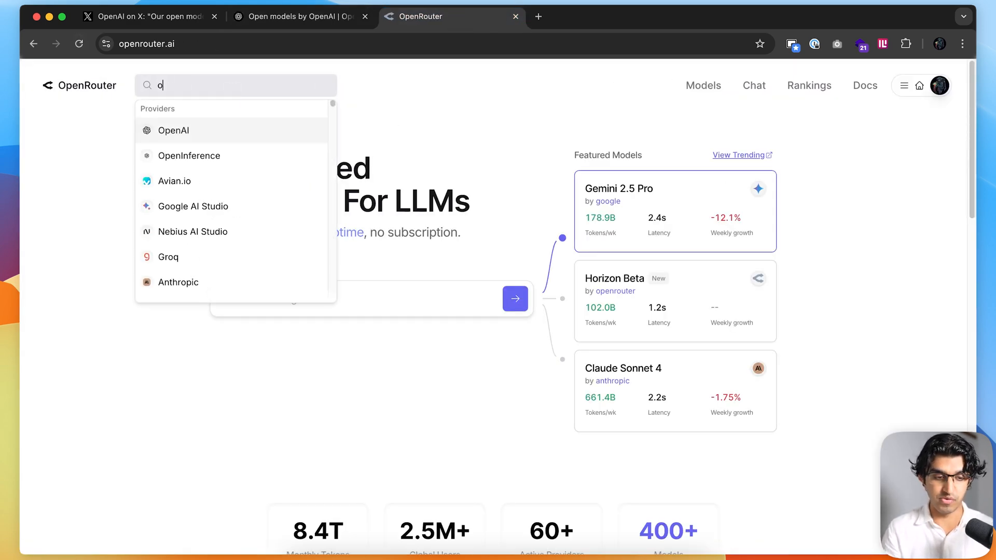
pyautogui.write('penai')
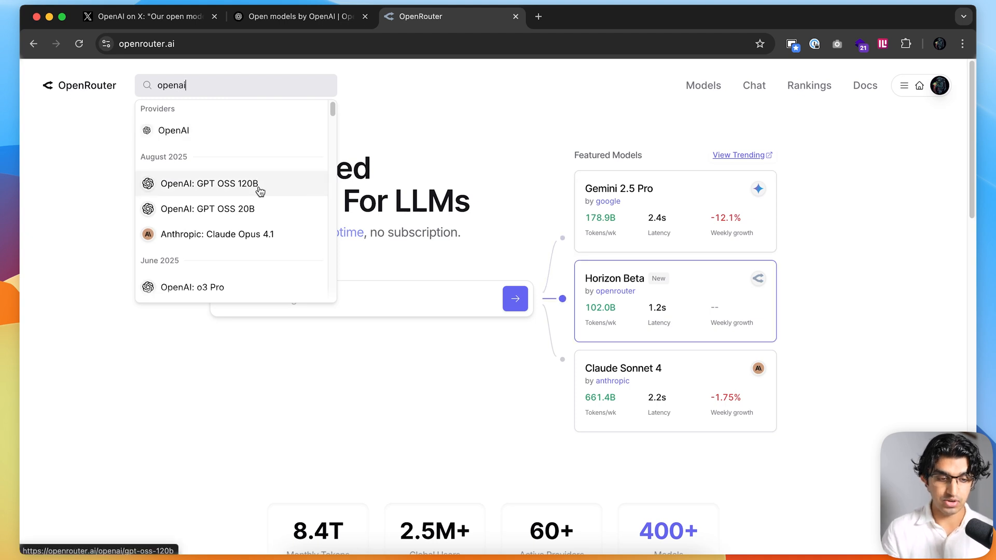
pyautogui.click(204, 184)
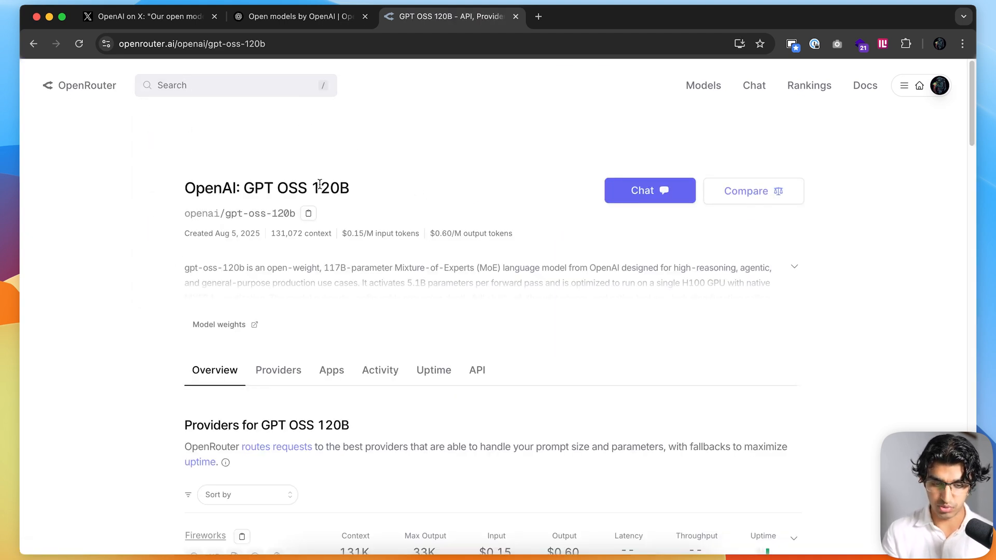
pyautogui.moveTo(487, 215)
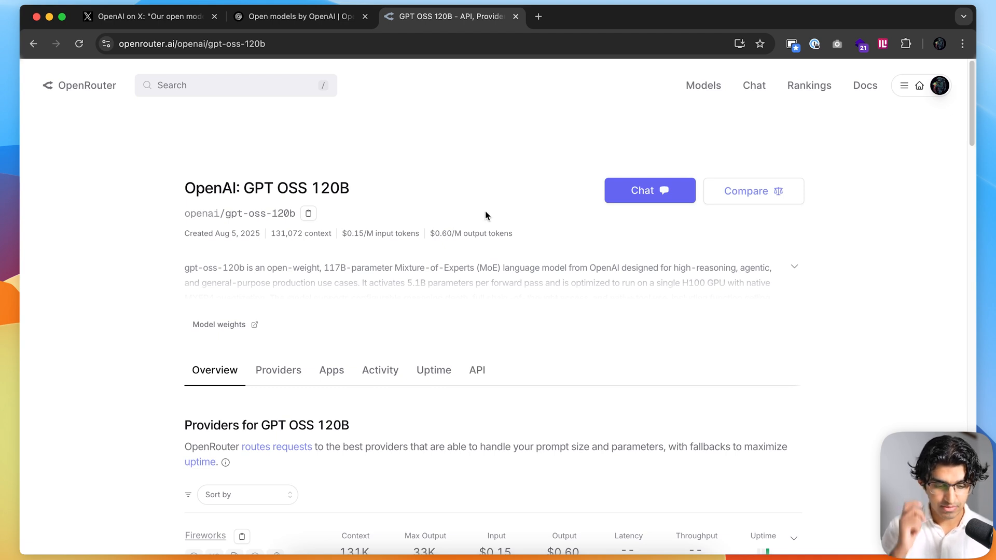
pyautogui.scroll(-3)
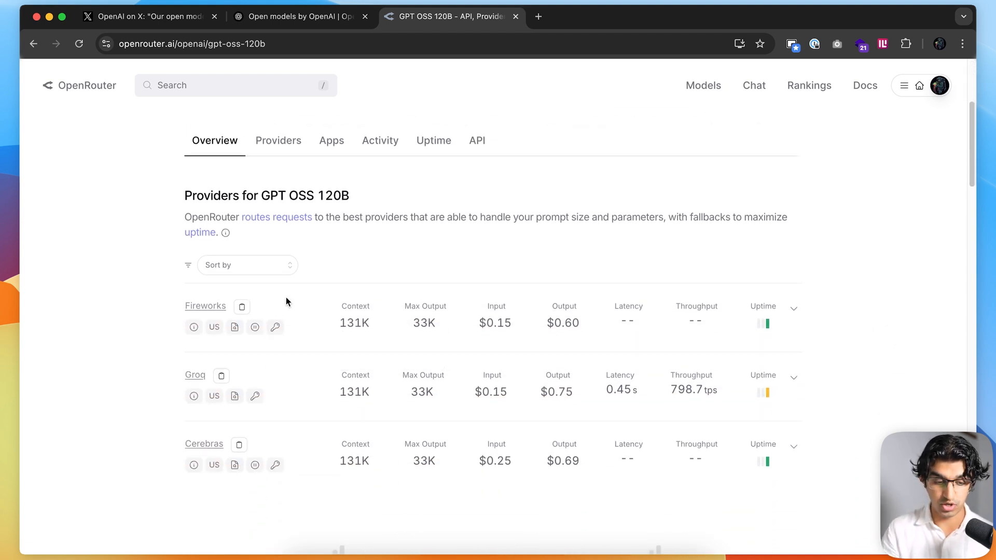
pyautogui.moveTo(467, 319)
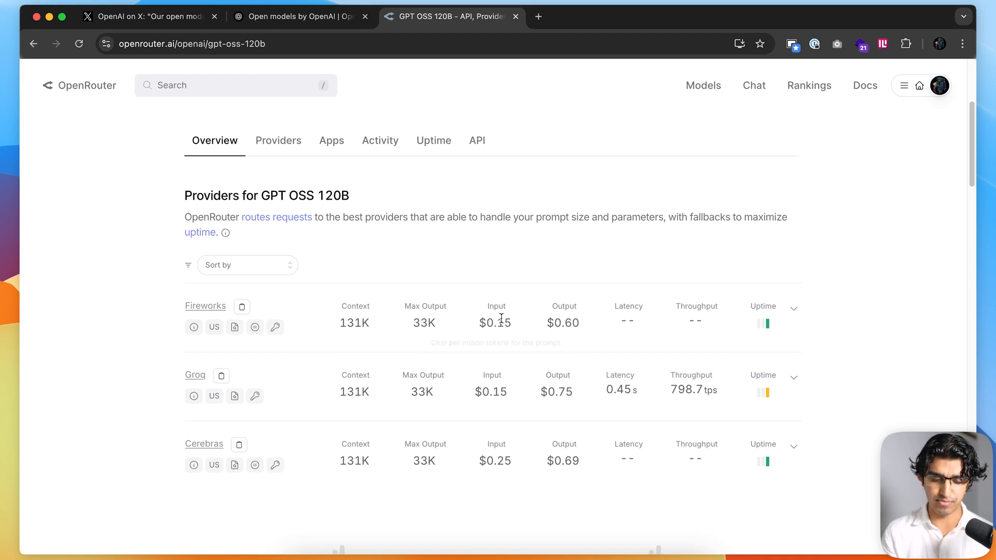
pyautogui.moveTo(583, 327)
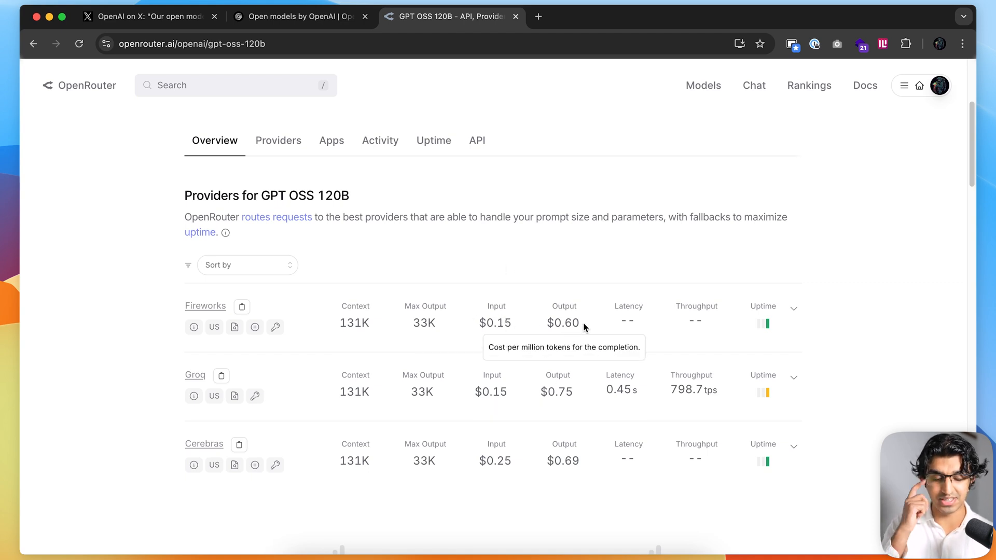
pyautogui.moveTo(534, 141)
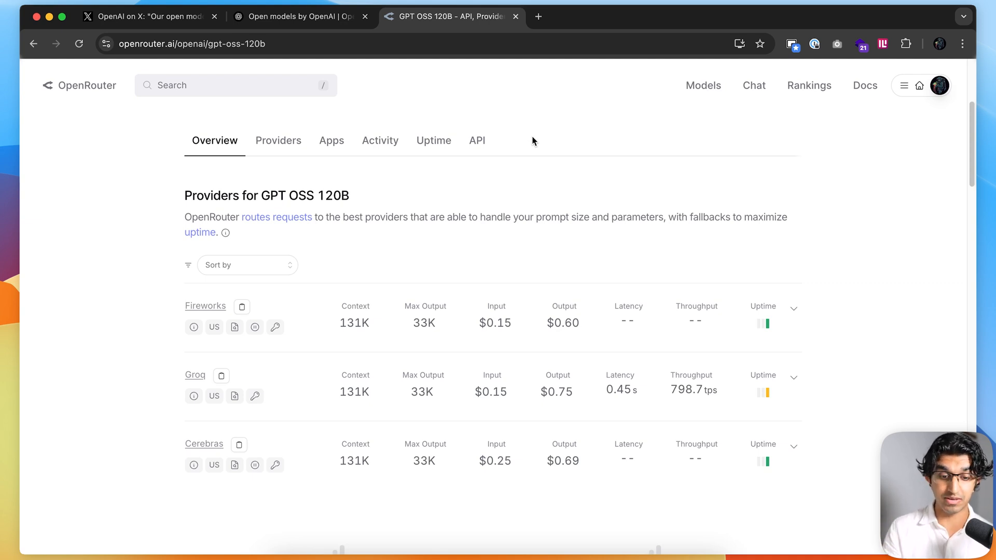
pyautogui.moveTo(564, 251)
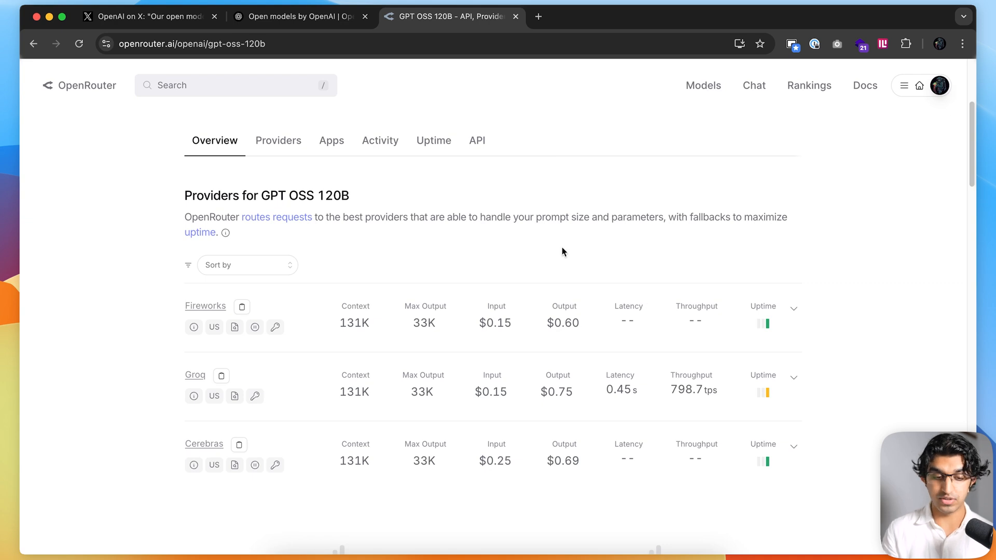
pyautogui.moveTo(851, 392)
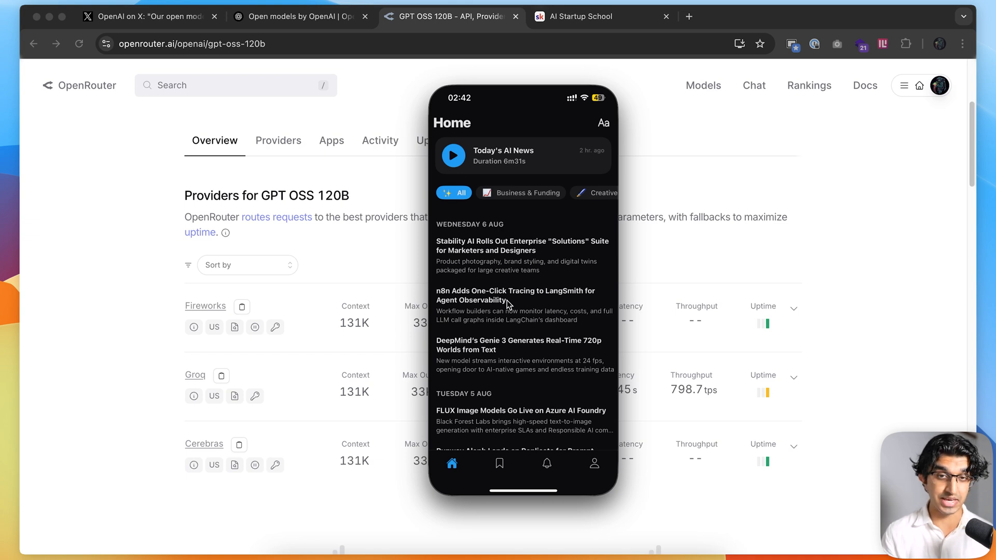
# Scroll the news app's Home feed of AI headlines dated 6 and 5 August
pyautogui.scroll(-3)
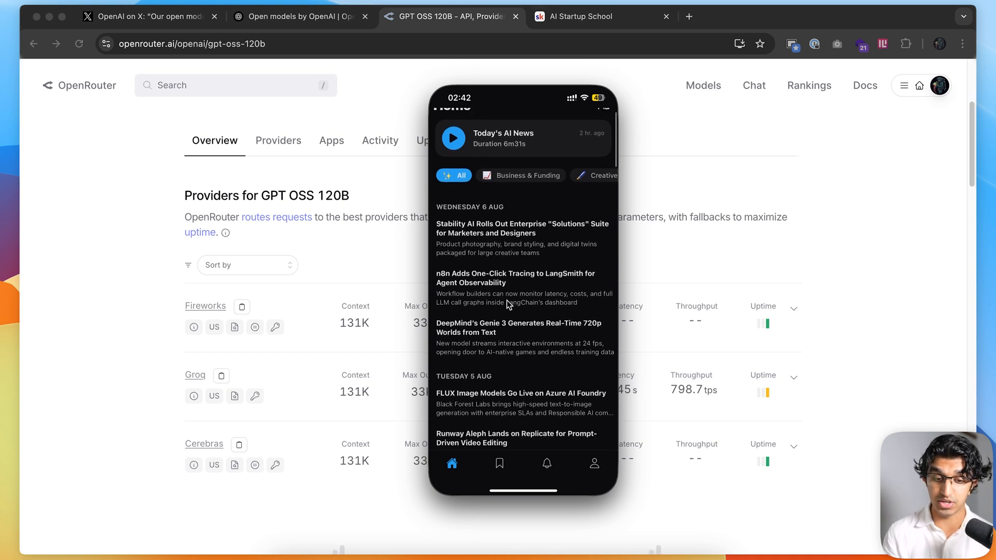
pyautogui.scroll(-3)
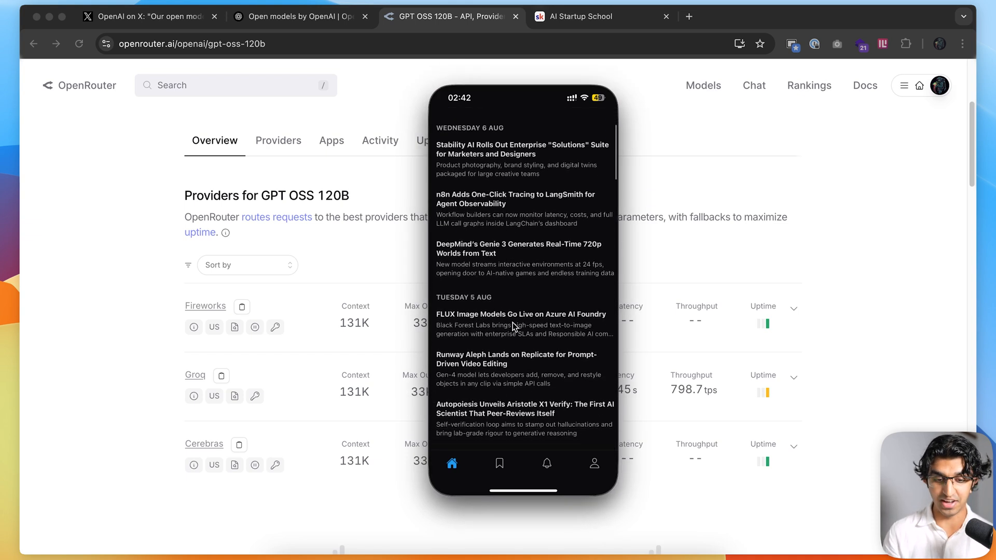
pyautogui.scroll(-3)
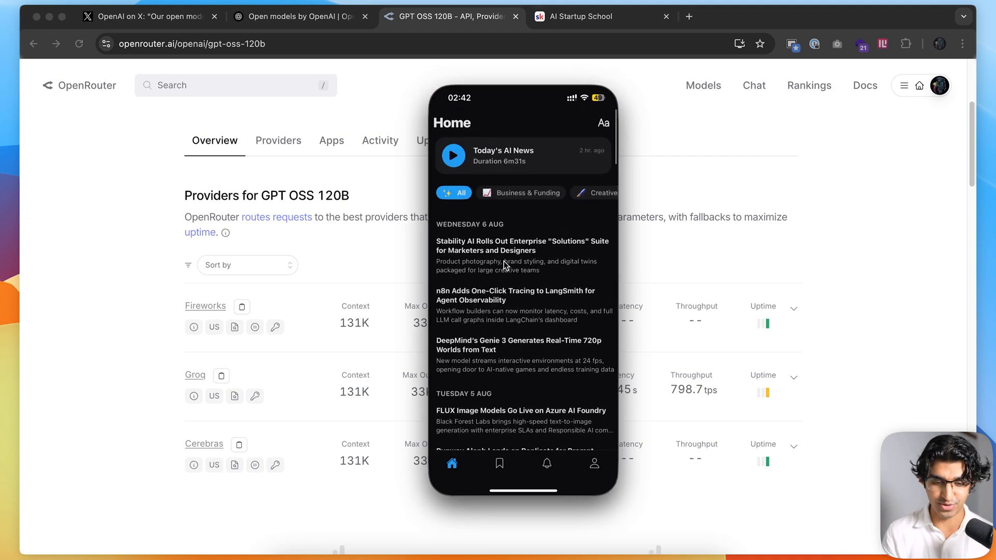
pyautogui.moveTo(512, 272)
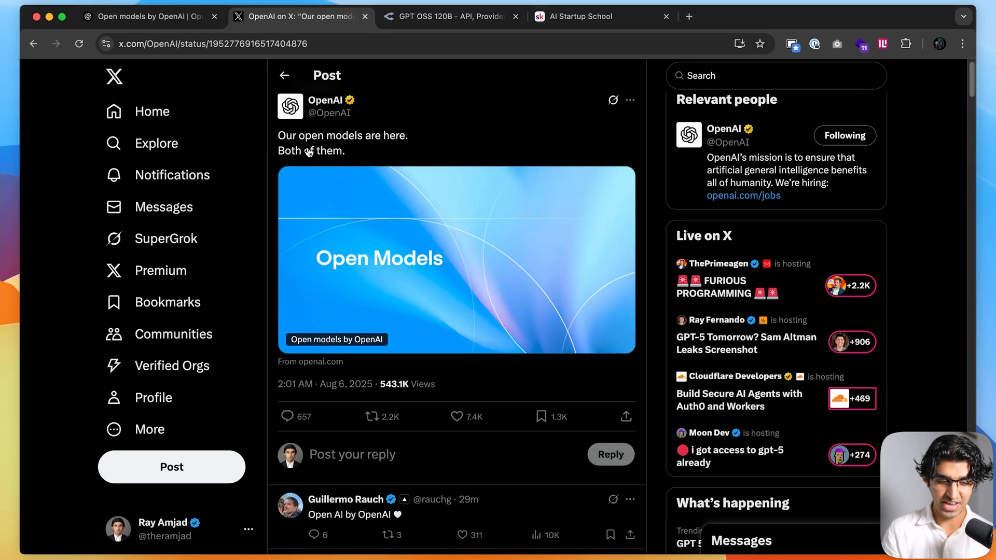
pyautogui.moveTo(385, 323)
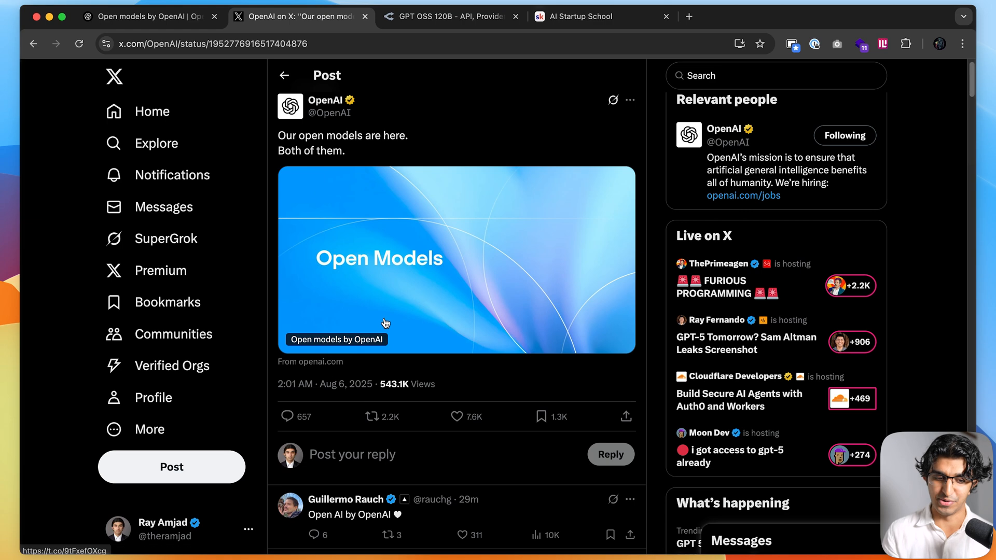
# Browse AI Startup School's course cards, from Month One to Idea Formation with AI
pyautogui.click(581, 16)
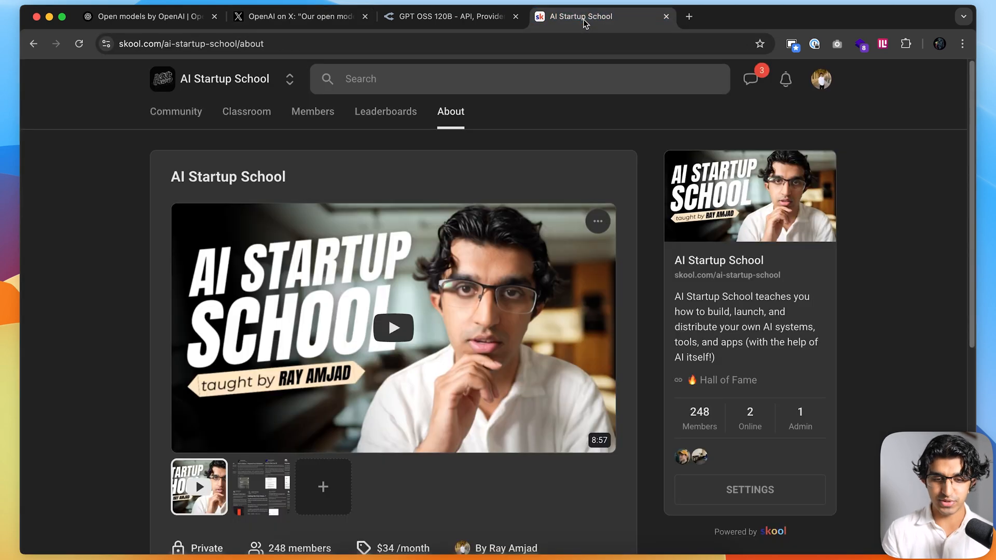
pyautogui.scroll(-3)
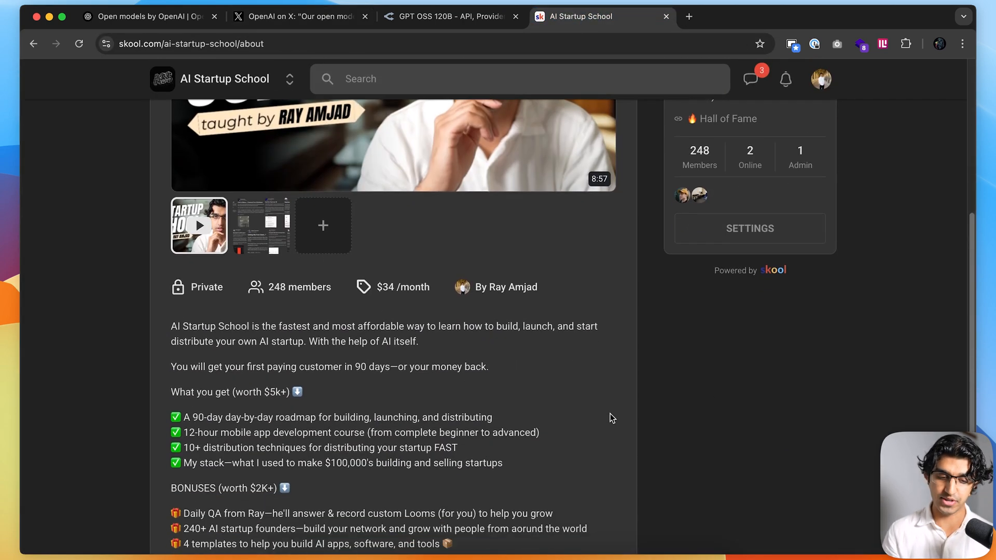
pyautogui.scroll(3)
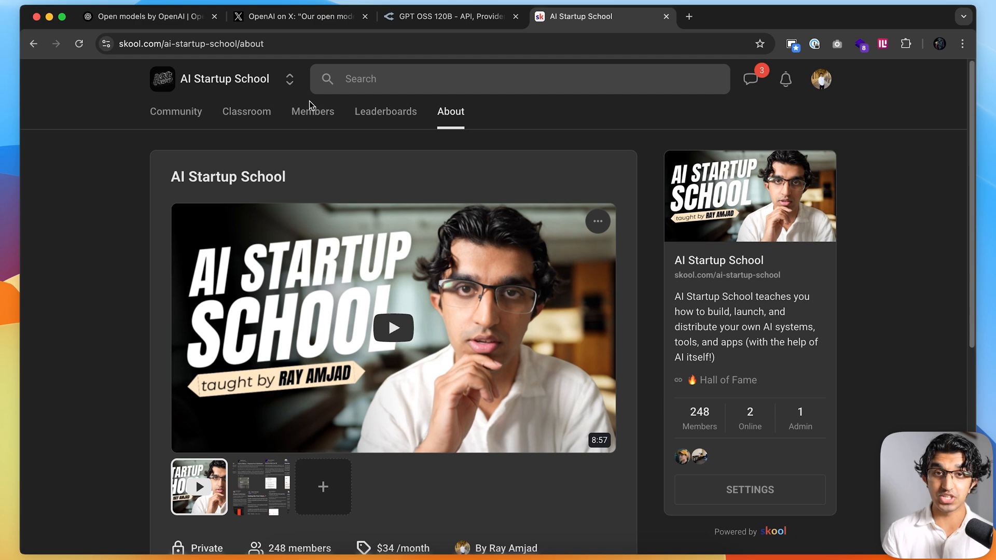
pyautogui.moveTo(267, 120)
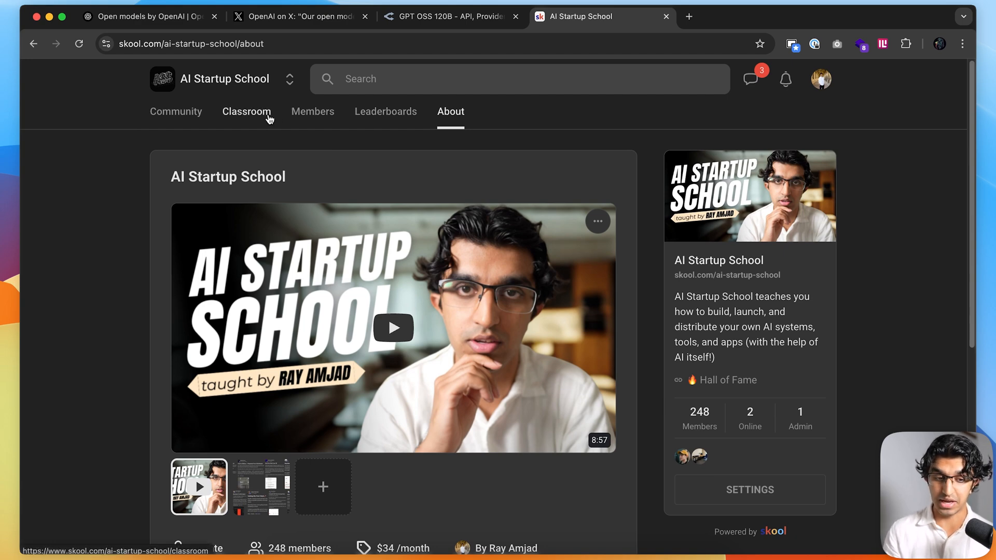
pyautogui.click(247, 112)
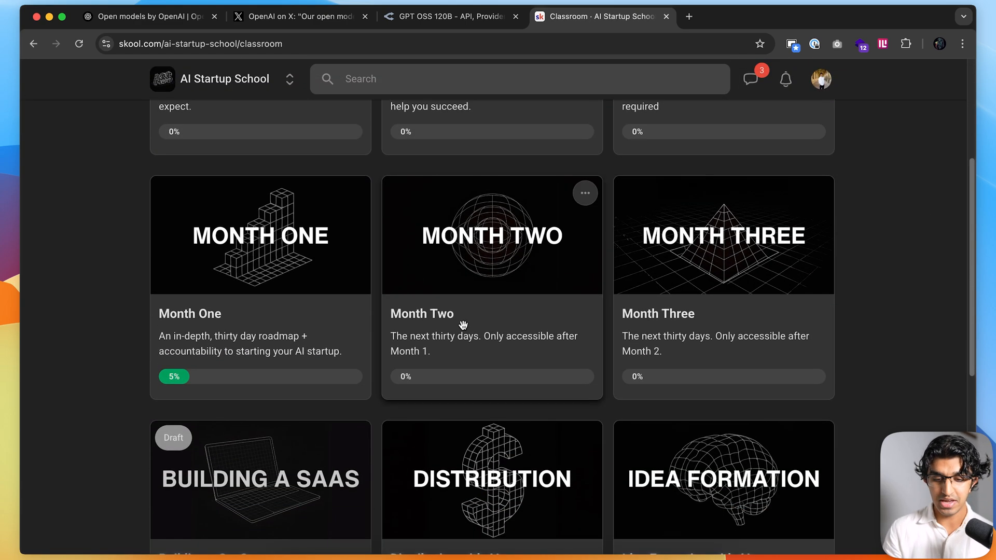
pyautogui.scroll(-3)
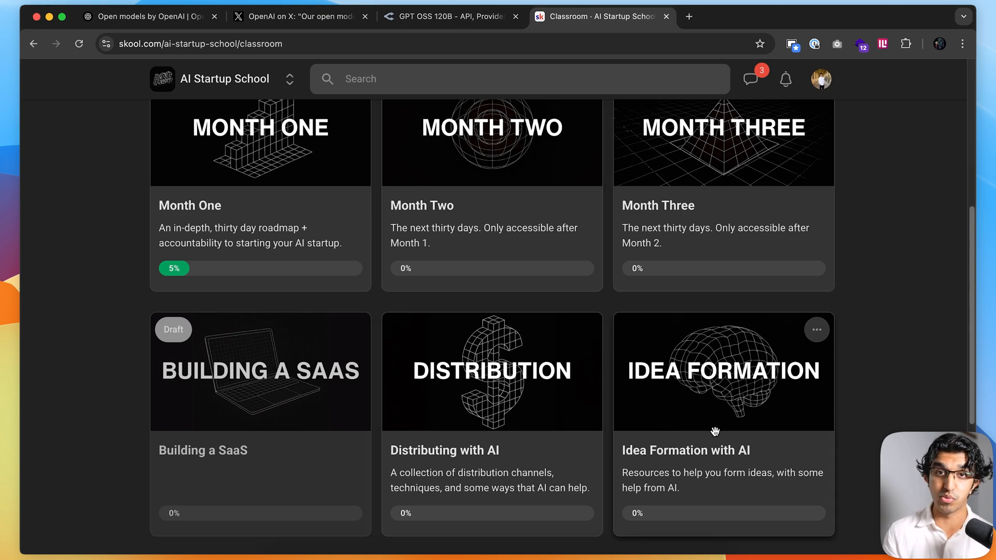
pyautogui.moveTo(322, 243)
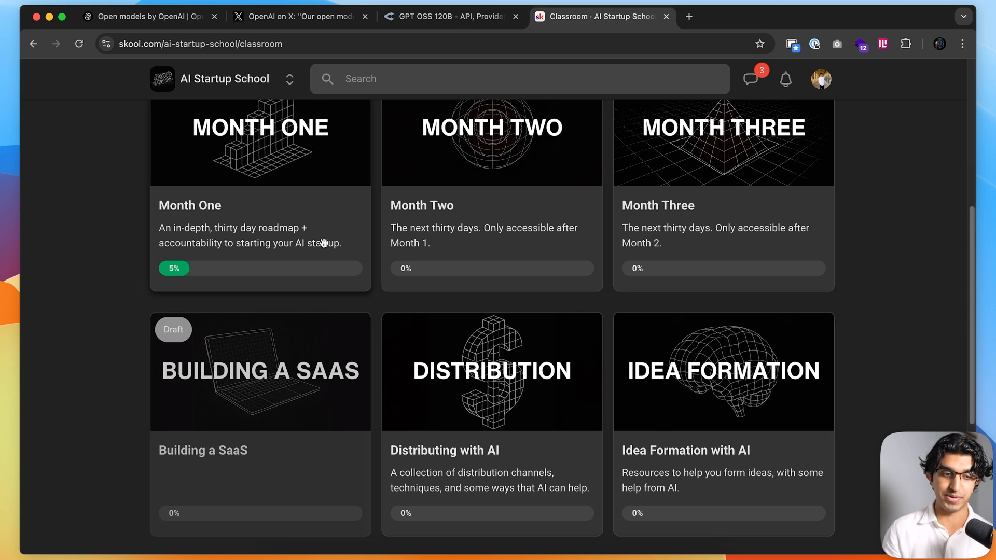
pyautogui.moveTo(859, 263)
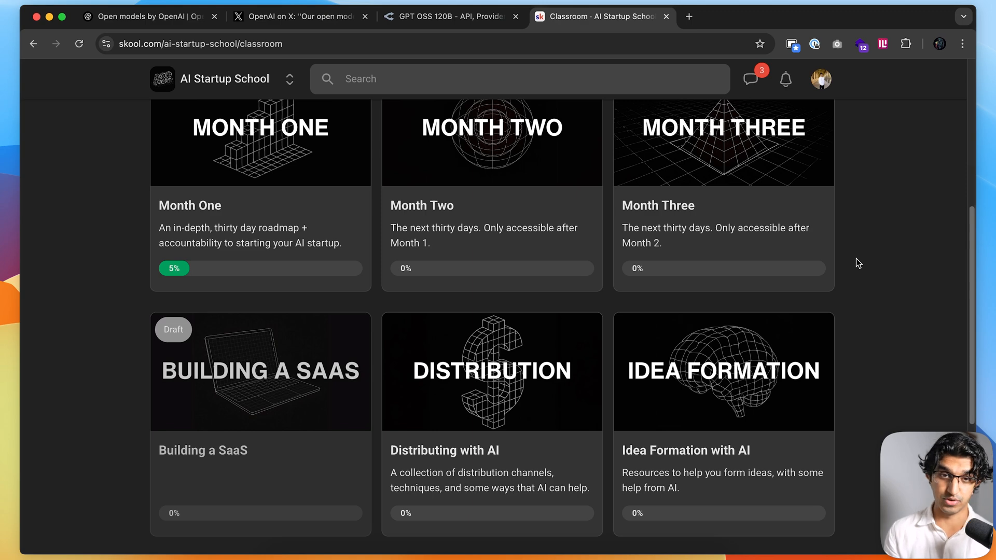
# From the Keys page, name a new API key 'YouTube 6 Aug' and create it
pyautogui.click(454, 15)
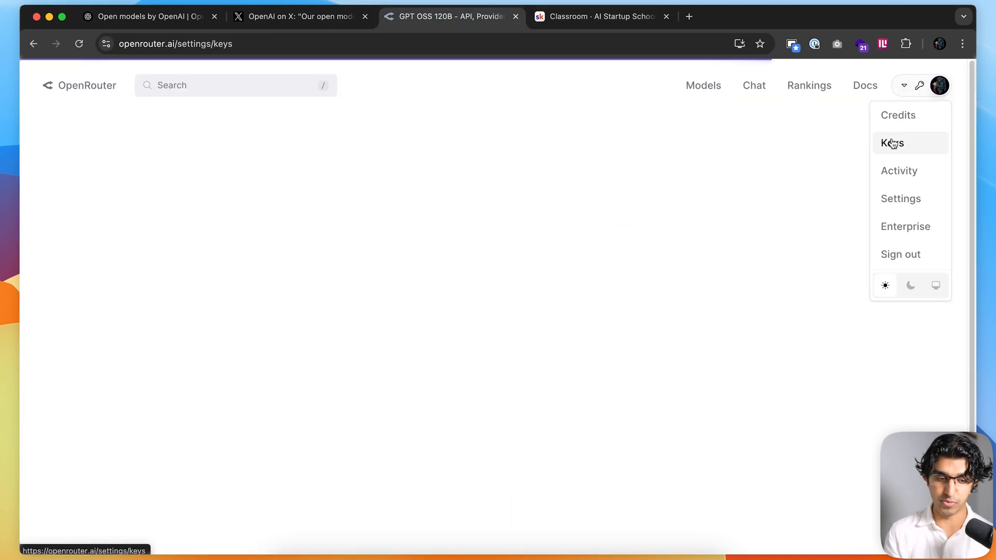
pyautogui.click(893, 143)
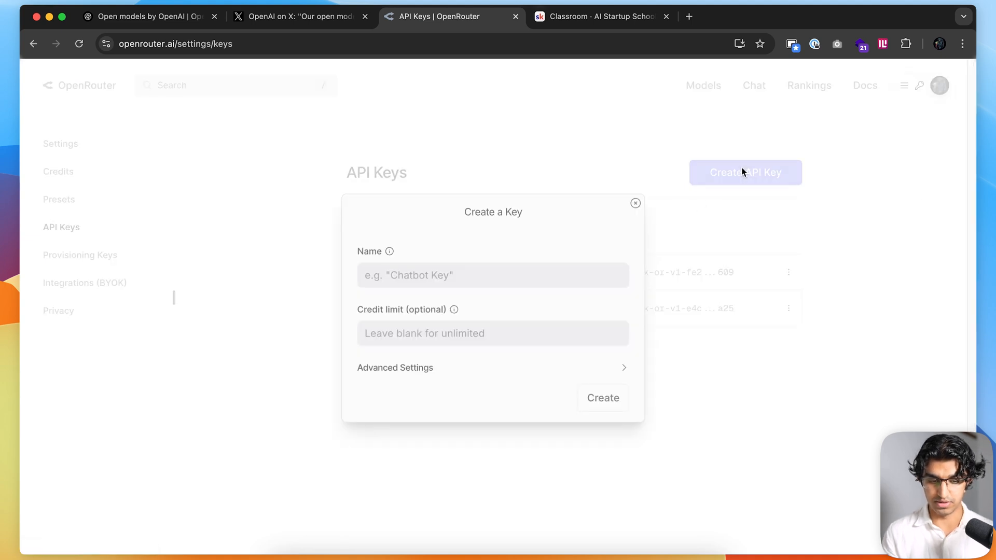
pyautogui.write('YouTube')
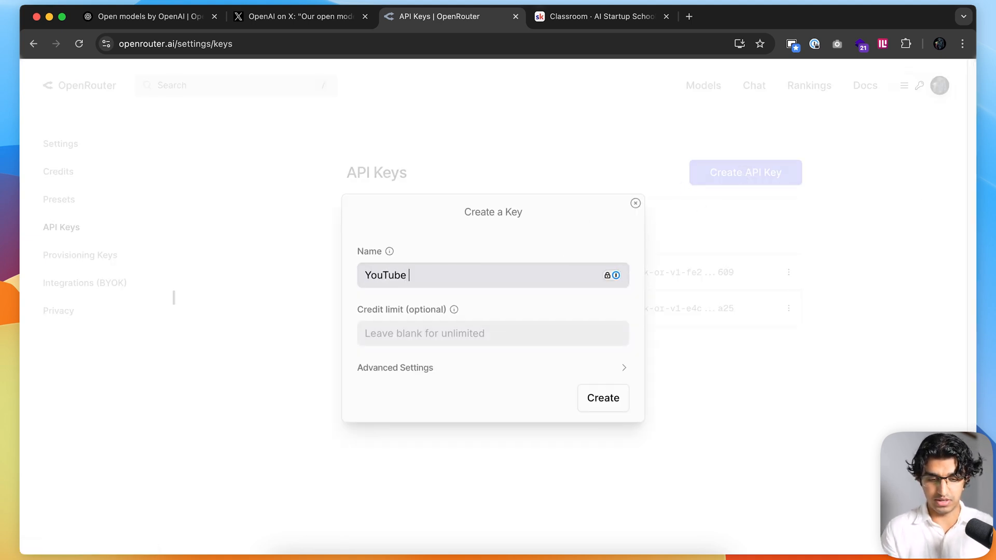
pyautogui.write('6 Aug')
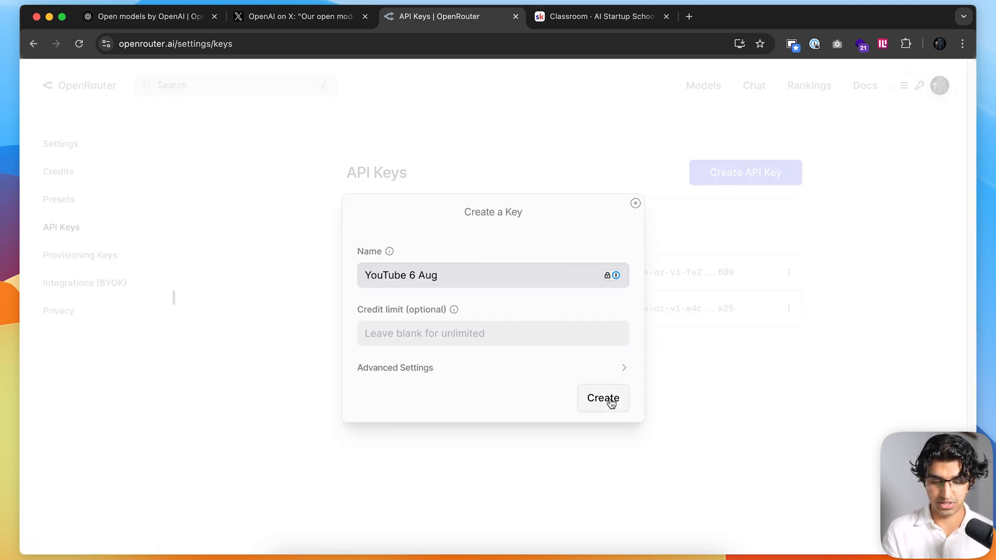
pyautogui.click(602, 399)
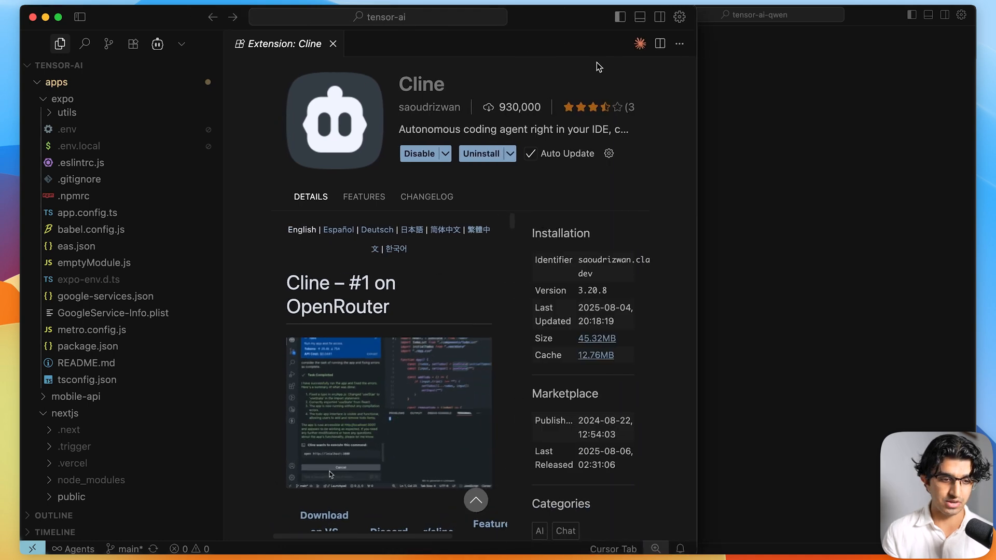
# Draft 'Run my app and fix' in Cline and switch its provider to OpenRouter with the key
pyautogui.click(157, 43)
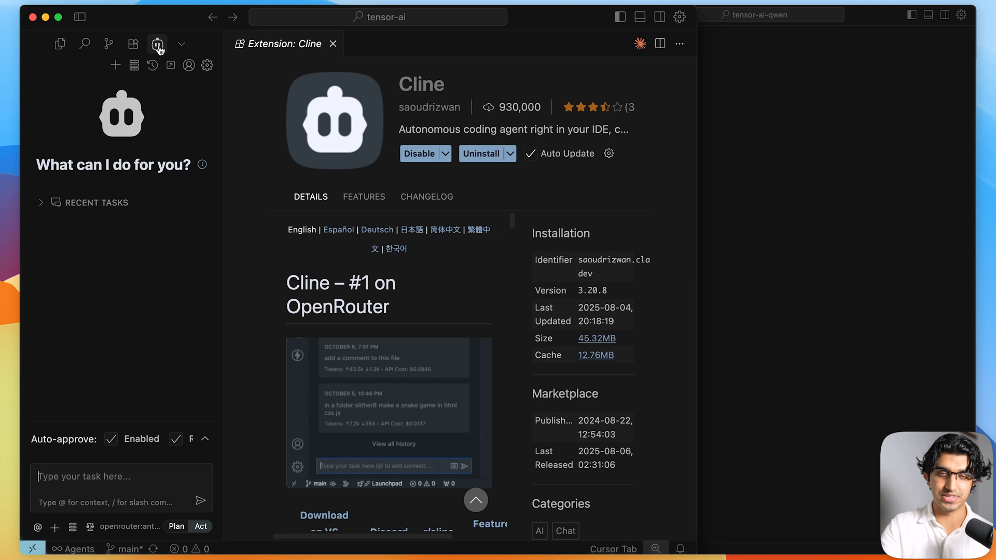
pyautogui.write('Run my app and fix')
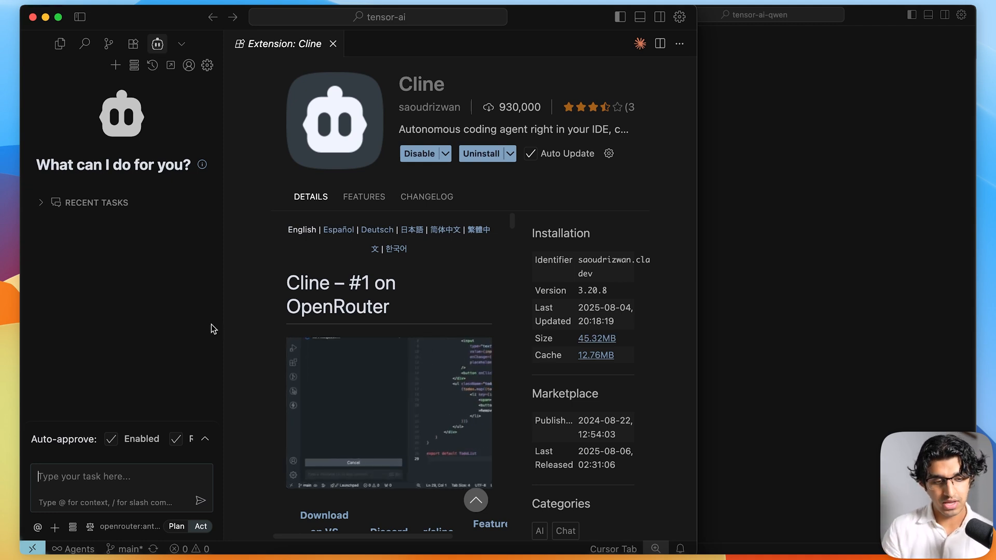
pyautogui.click(207, 65)
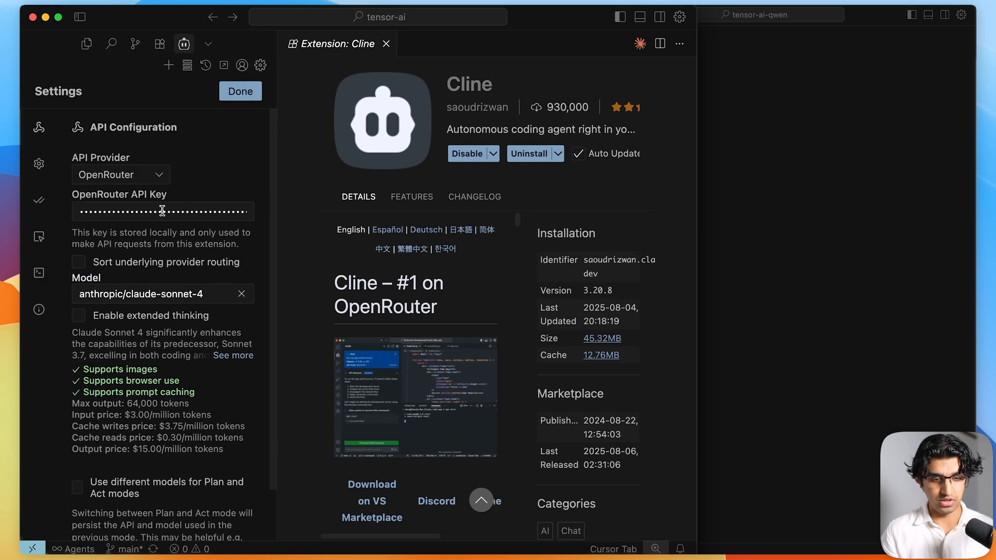
pyautogui.moveTo(261, 65)
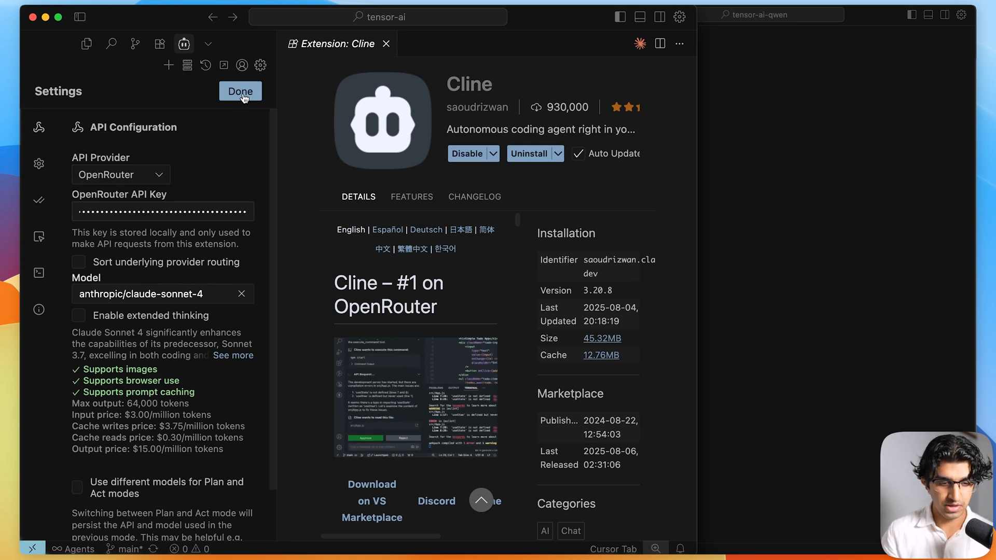
pyautogui.click(240, 91)
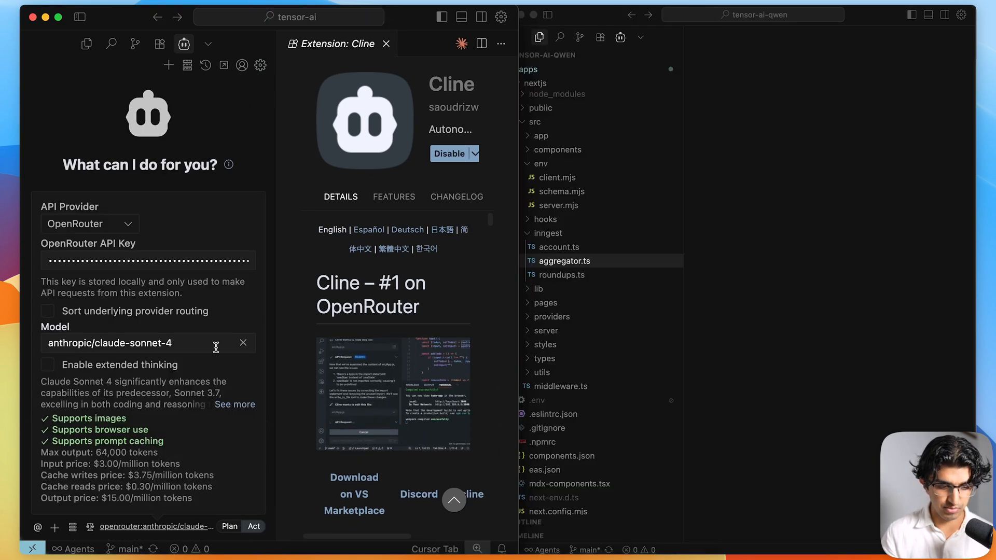
pyautogui.write('openrouter.ai/settings/keys')
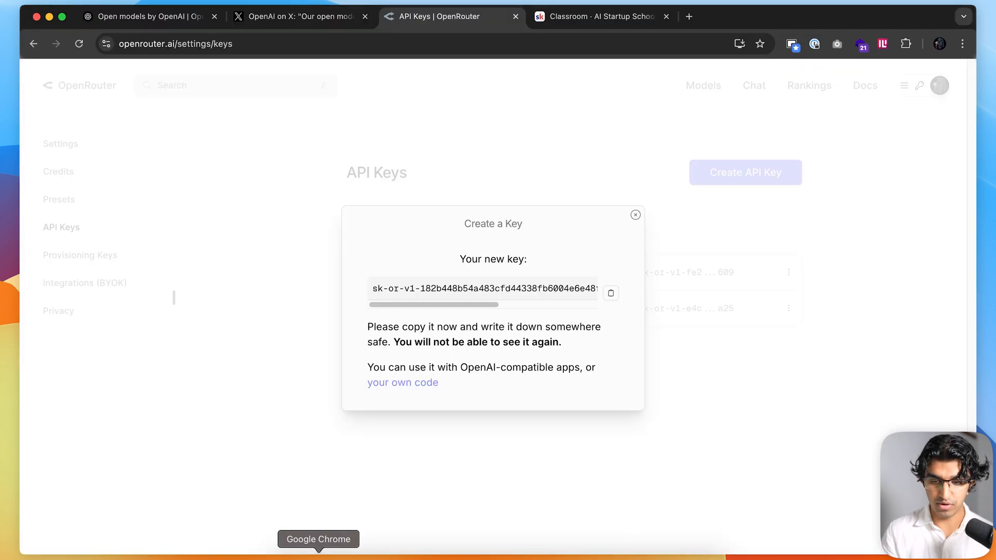
# Scroll OpenRouter's Activity log of GPT OSS 120B requests from Cline and Chatroom
pyautogui.click(635, 215)
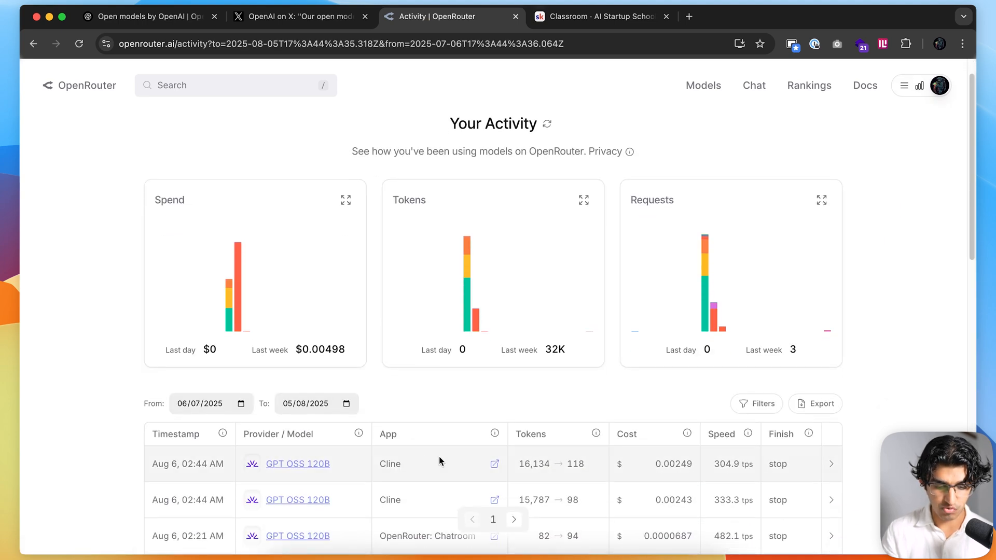
pyautogui.scroll(-3)
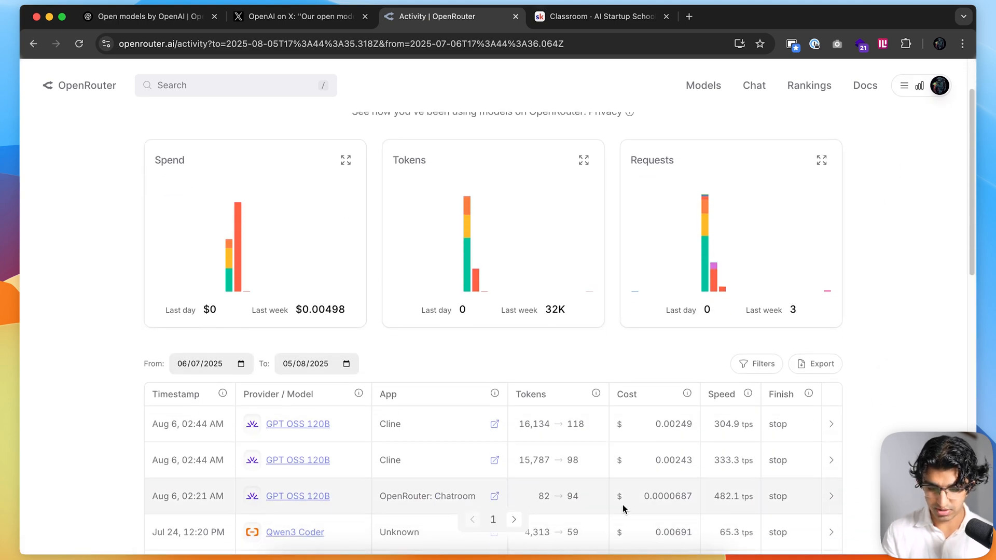
pyautogui.moveTo(737, 486)
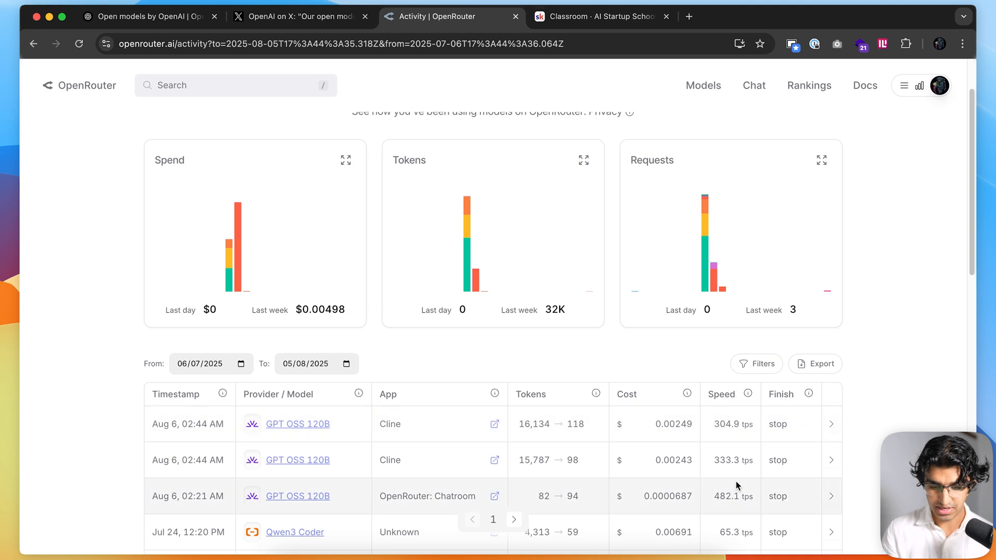
pyautogui.moveTo(717, 421)
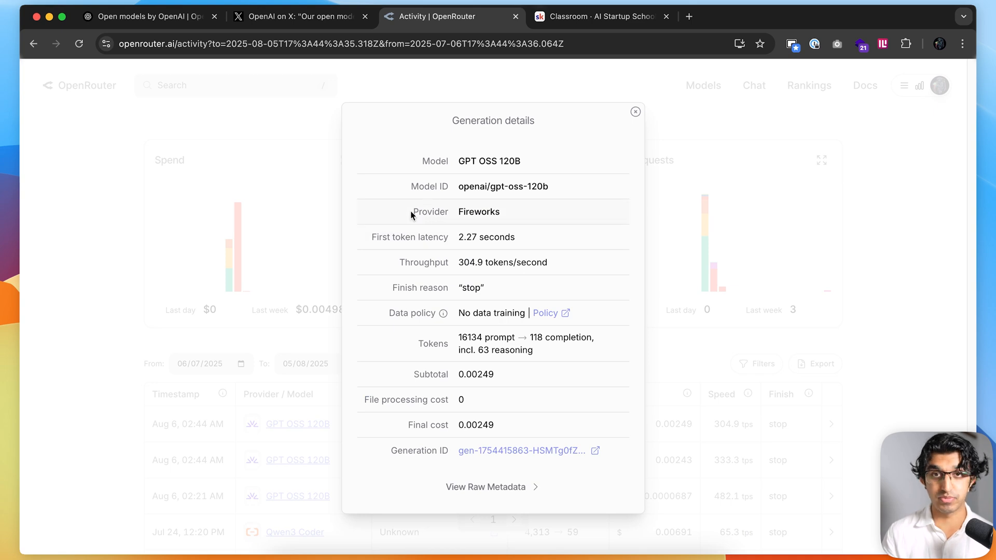
pyautogui.moveTo(442, 220)
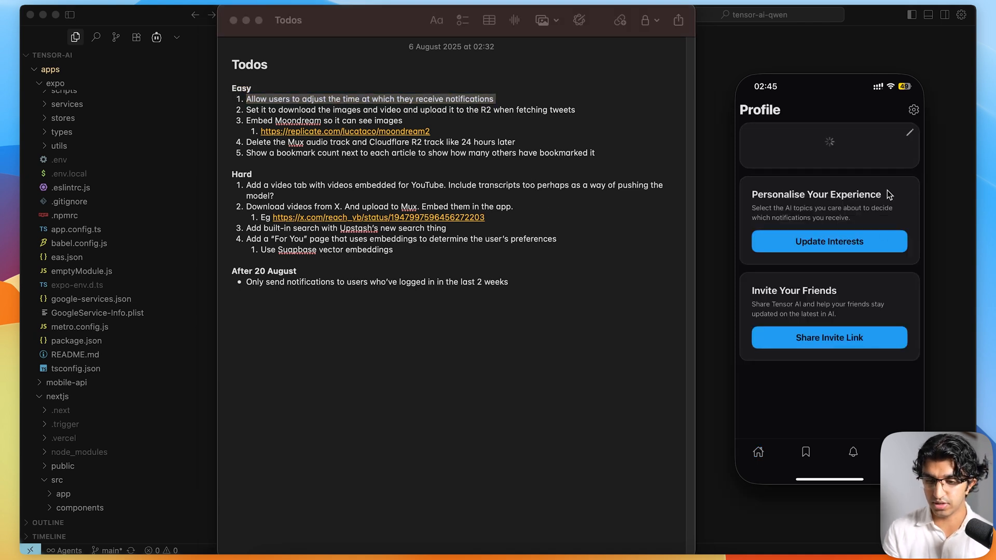
# Open the news app's Notifications settings, showing Daily digest selected, beside the Todos note
pyautogui.click(914, 110)
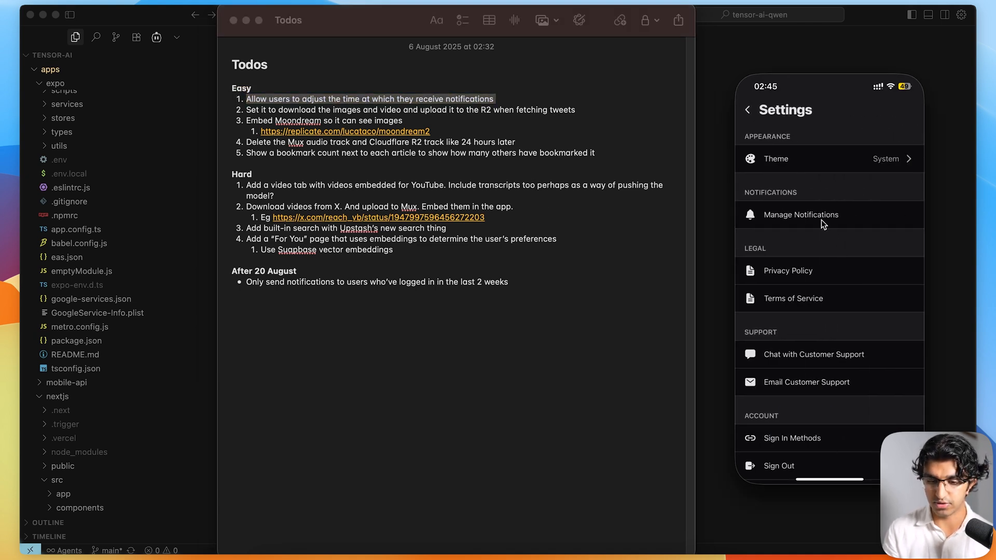
pyautogui.click(800, 214)
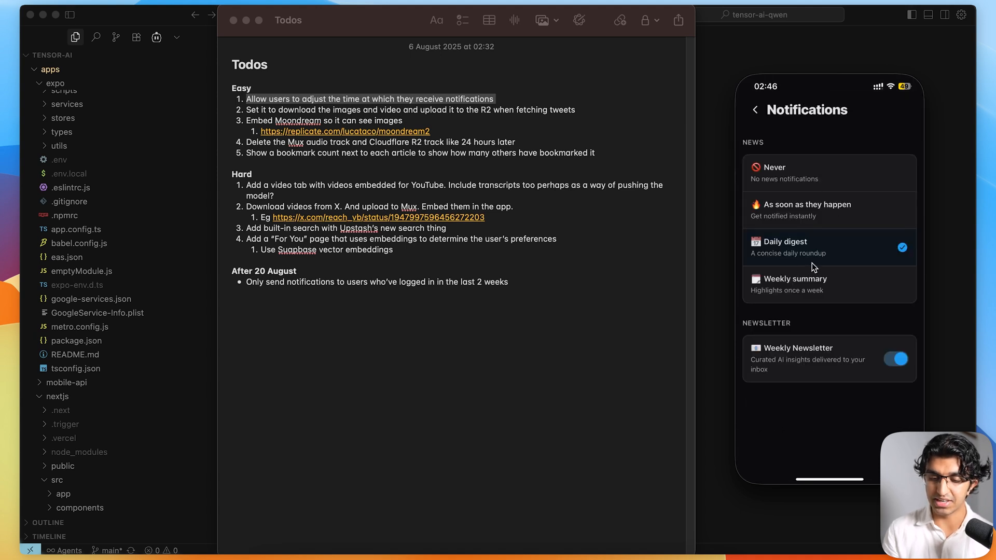
pyautogui.moveTo(875, 169)
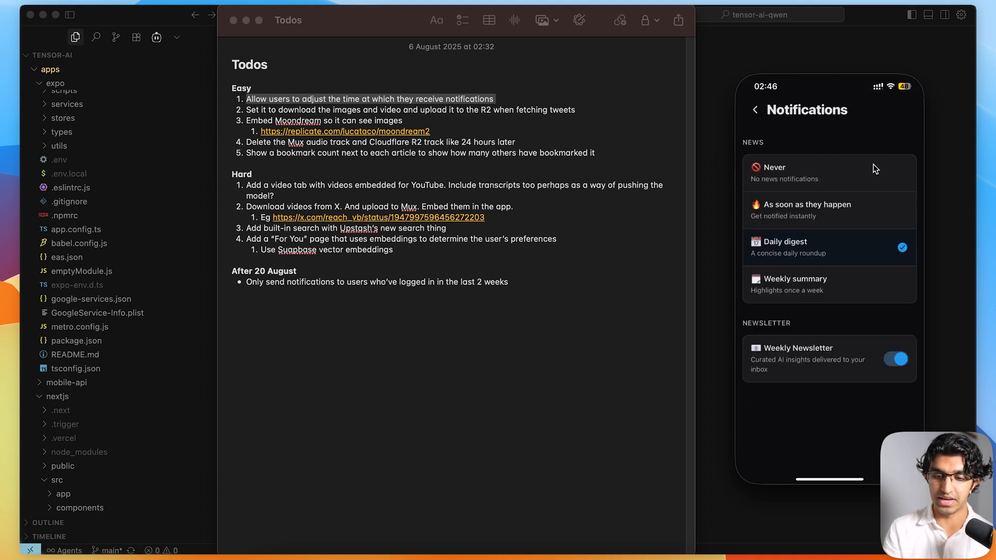
pyautogui.moveTo(864, 201)
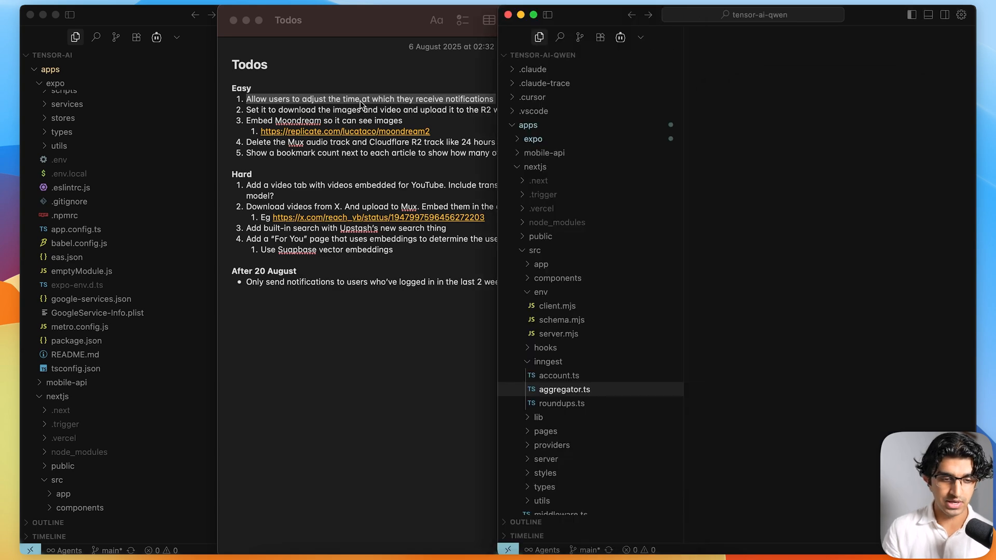
# Draft a Cline task for a user-chosen daily digest time and bring up Roo Code
pyautogui.click(156, 37)
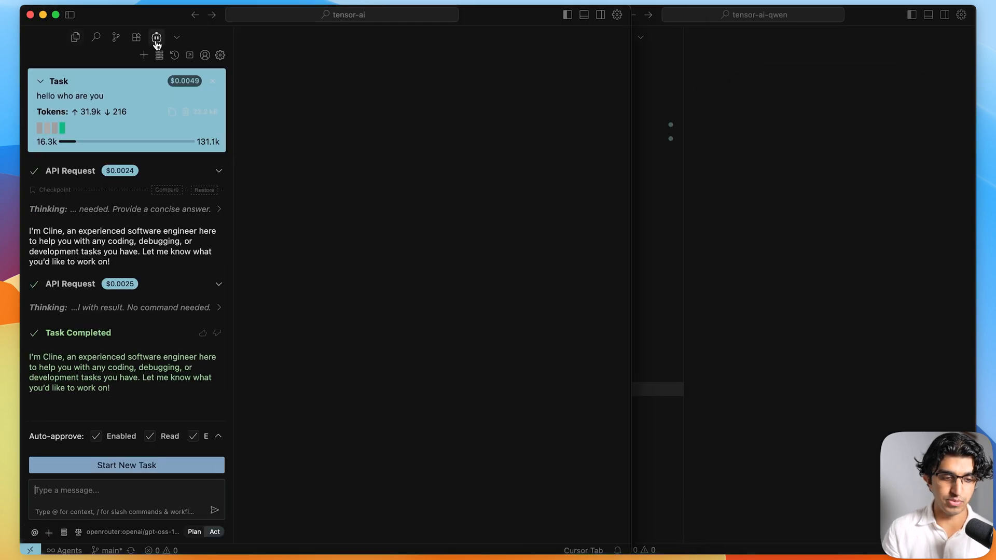
pyautogui.moveTo(144, 55)
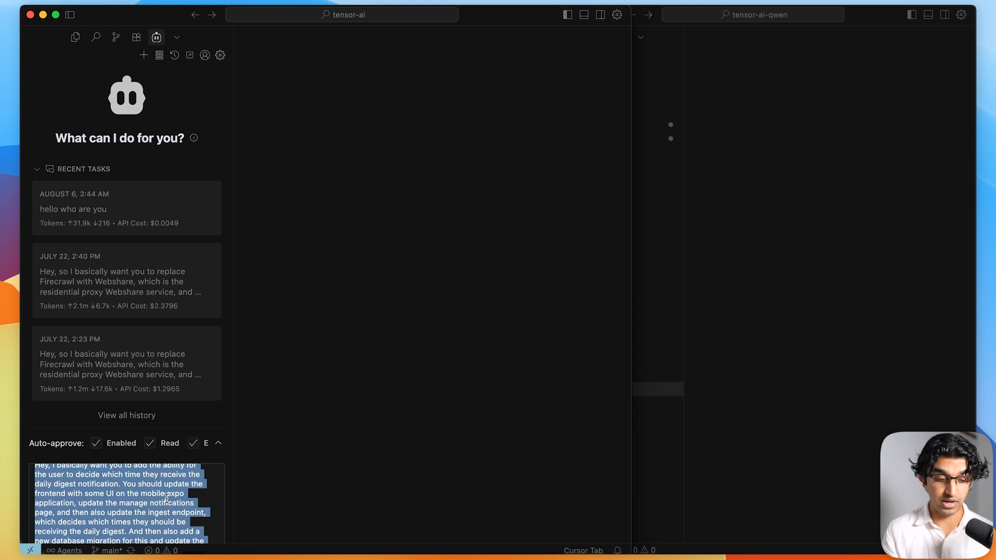
pyautogui.click(165, 499)
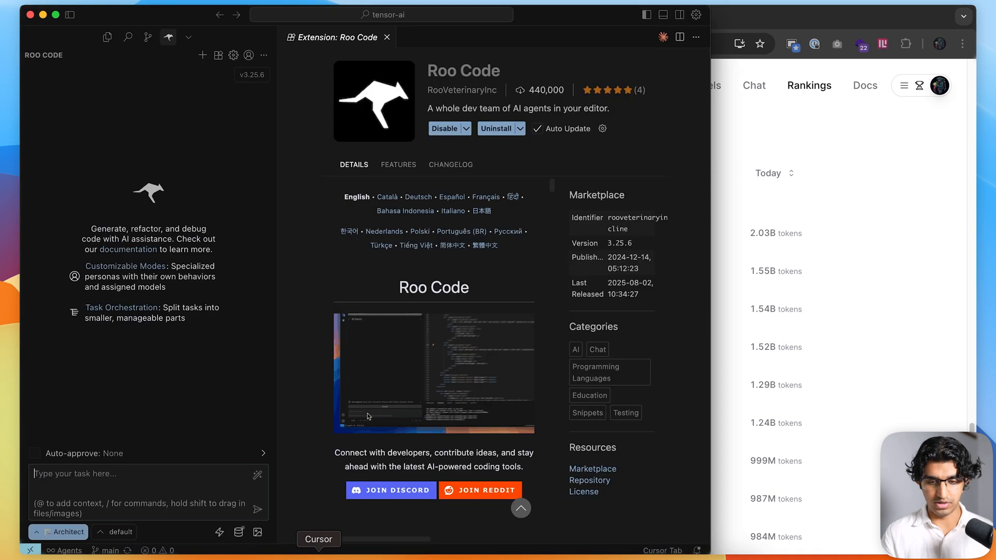
# Select a GPT model ('gpt'/'open' search) for Roo Code and send the daily digest request
pyautogui.click(116, 532)
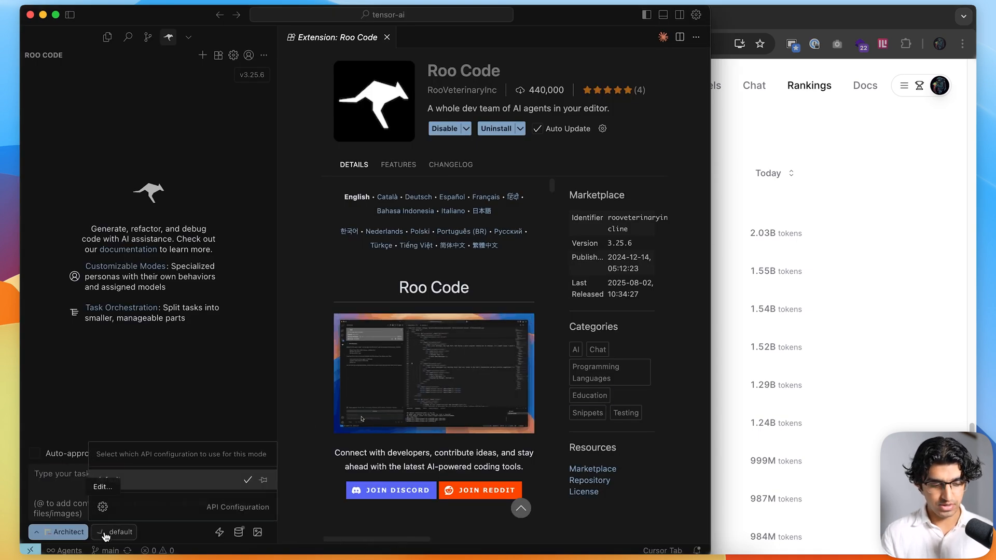
pyautogui.click(115, 532)
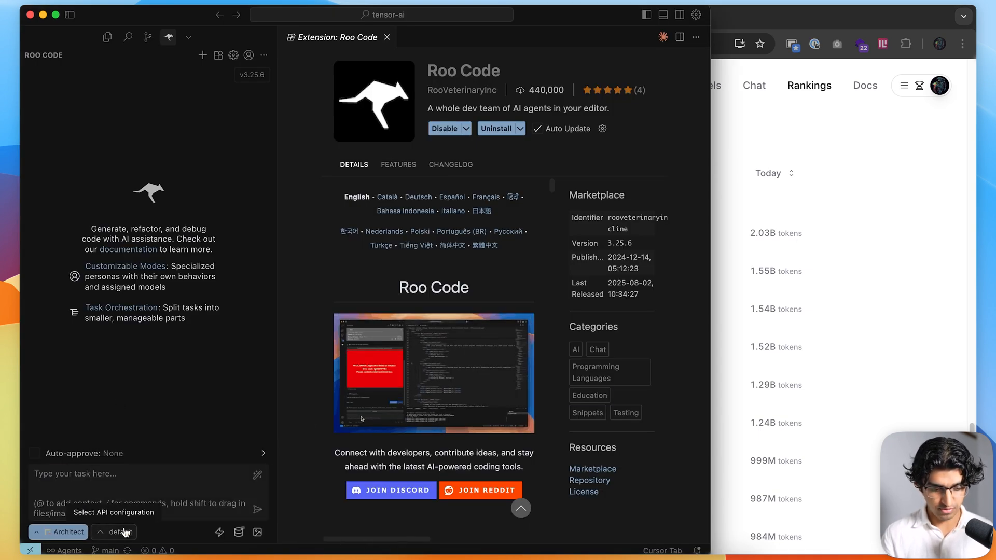
pyautogui.click(118, 532)
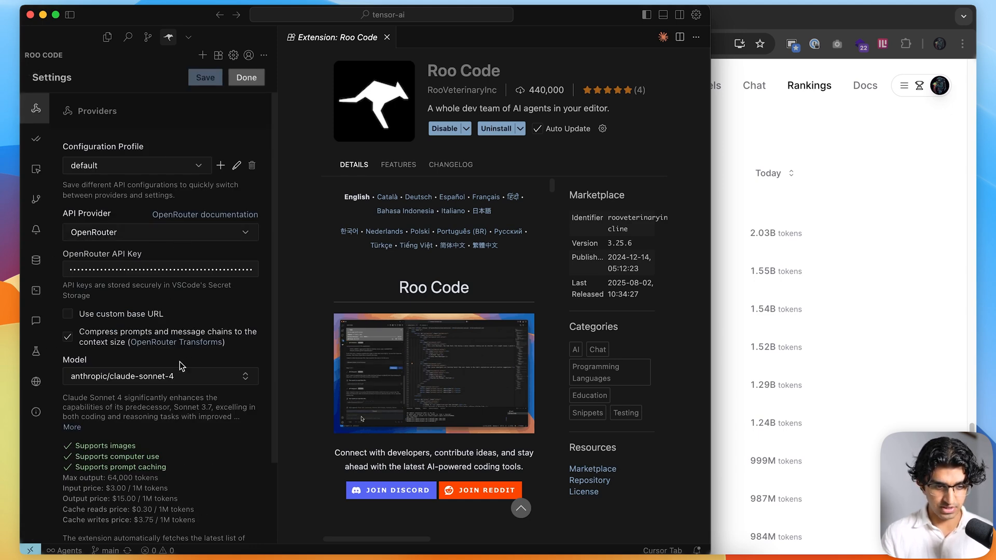
pyautogui.click(160, 376)
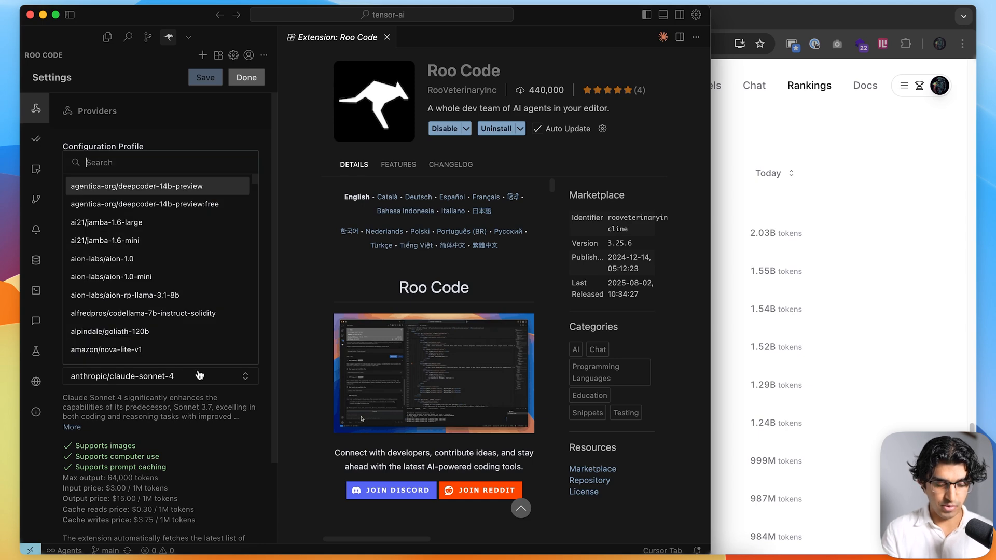
pyautogui.write('gpt')
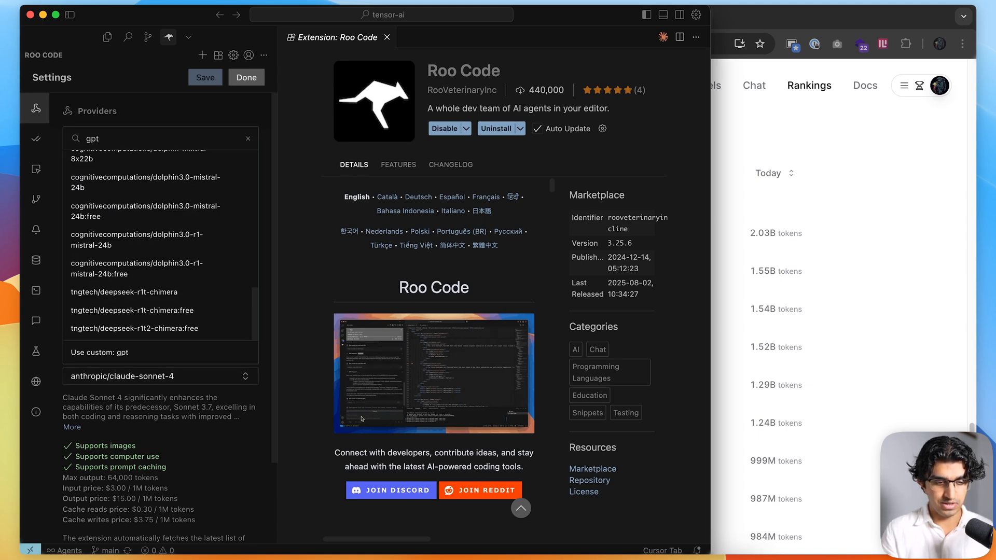
pyautogui.write('open')
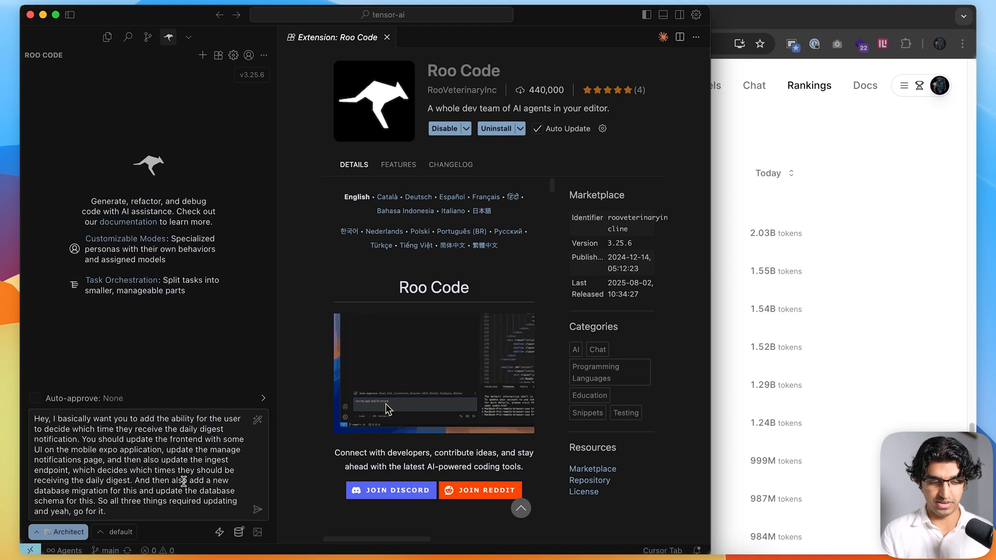
pyautogui.click(259, 510)
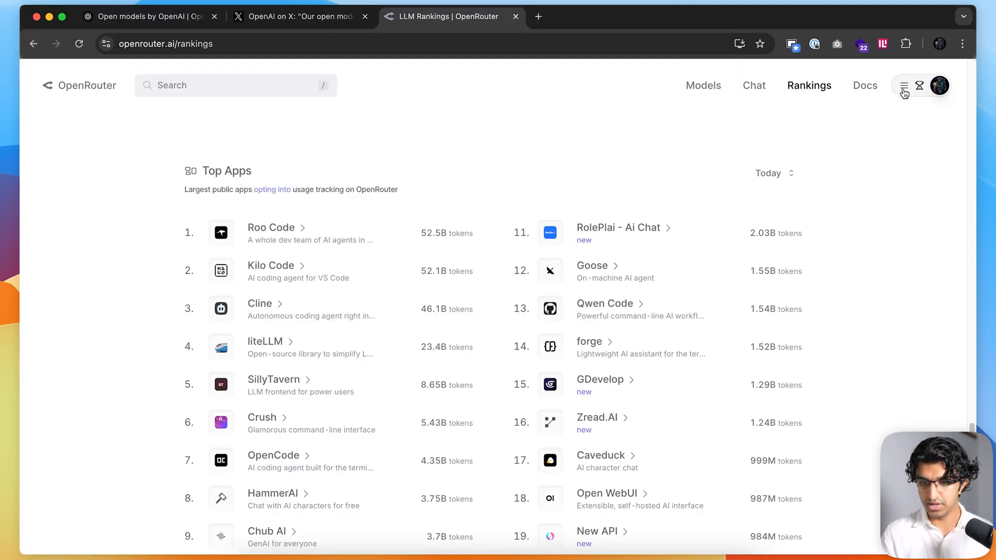
# Open OpenRouter Activity and scroll to the recent GPT OSS 120B and Qwen3 Coder requests
pyautogui.click(905, 86)
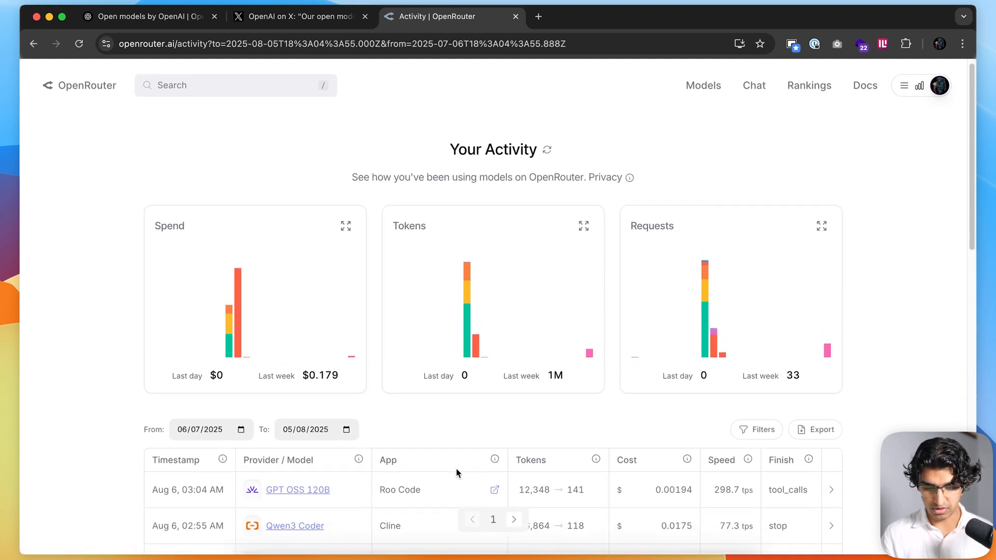
pyautogui.scroll(-3)
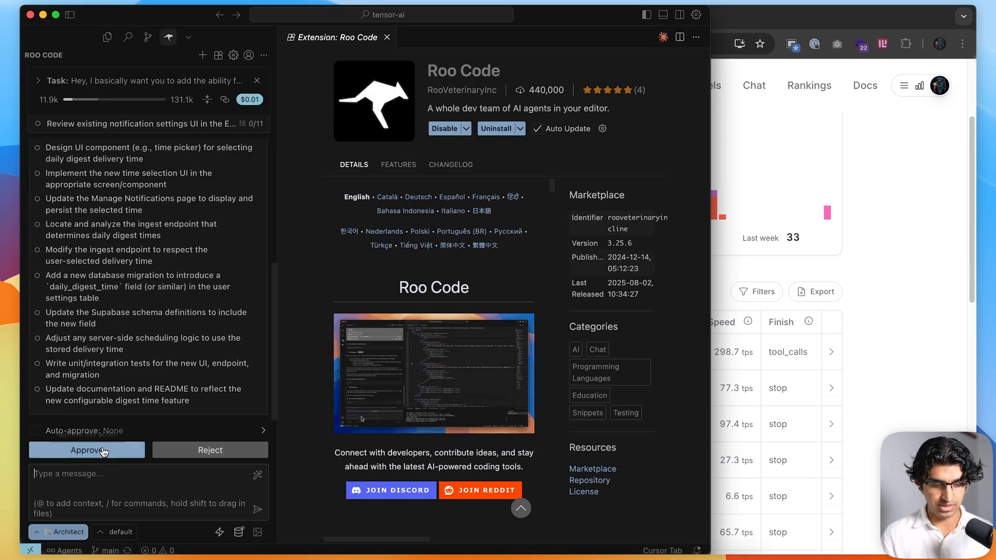
# Approve Roo Code's 11-step digest-timing plan so it implements the configurable digest time
pyautogui.click(87, 450)
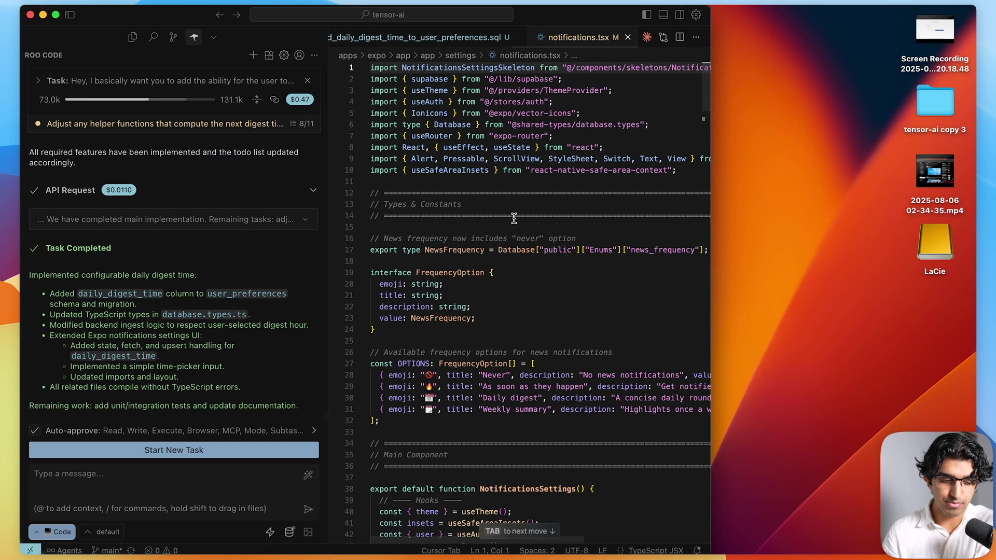
pyautogui.moveTo(529, 238)
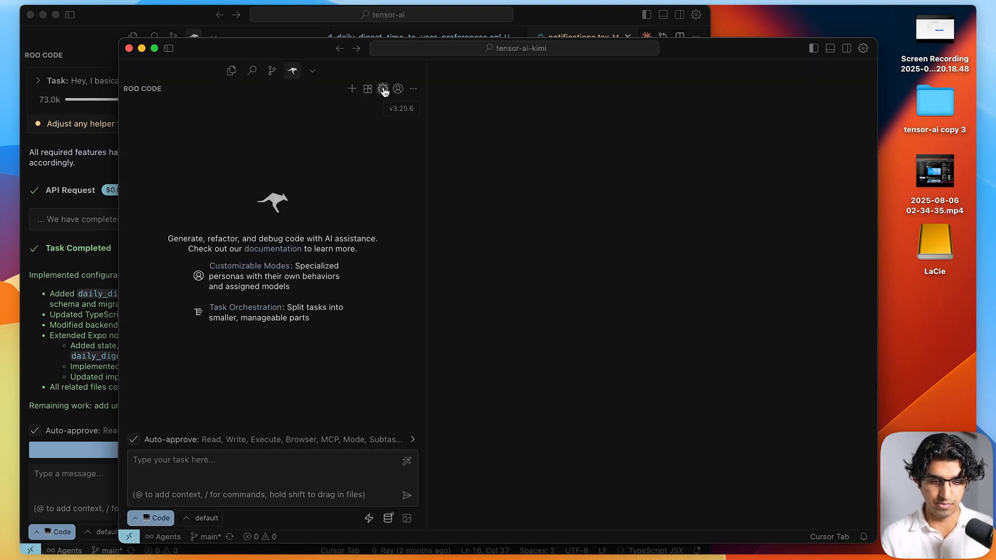
# Confirm Roo Code uses moonshotai/kimi-k2, then send the daily digest time prompt
pyautogui.click(383, 88)
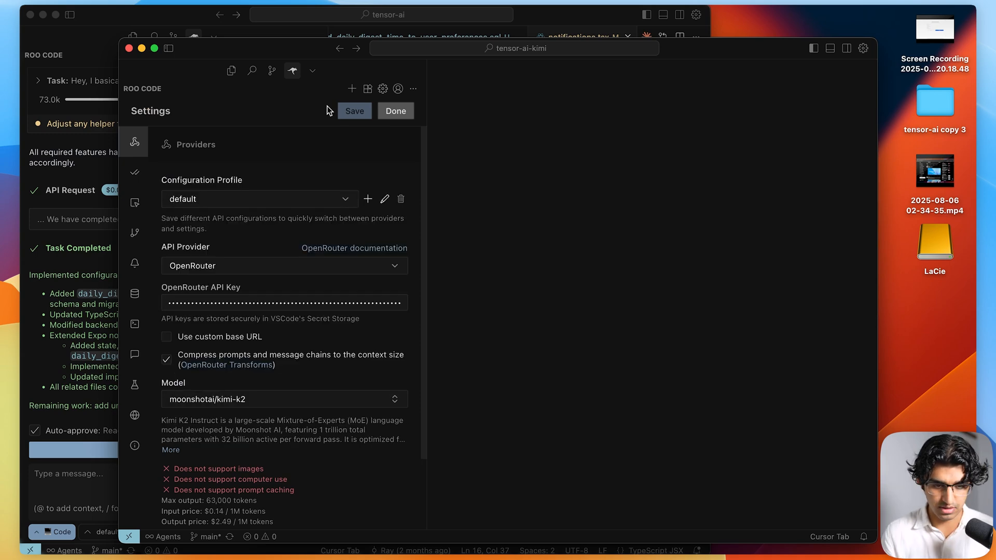
pyautogui.click(395, 111)
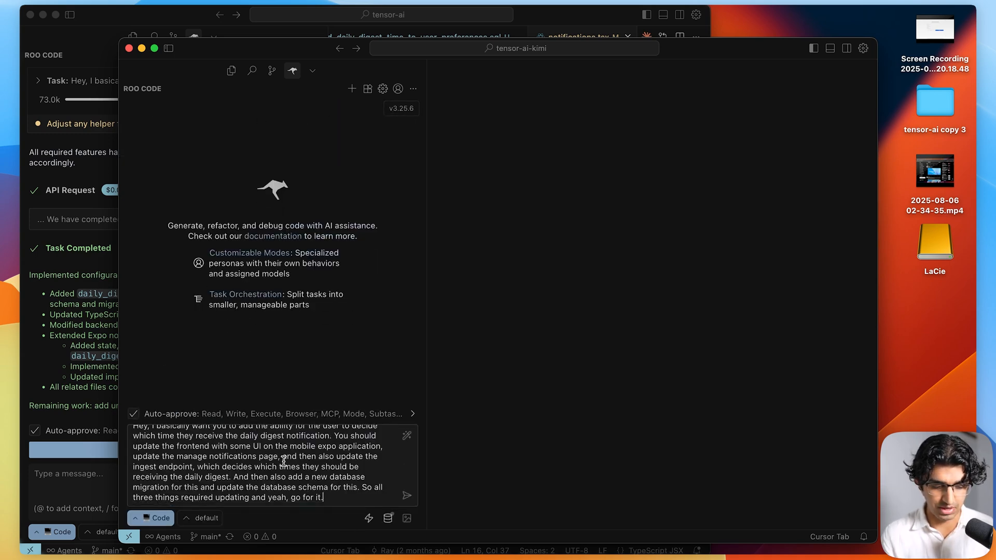
pyautogui.click(407, 496)
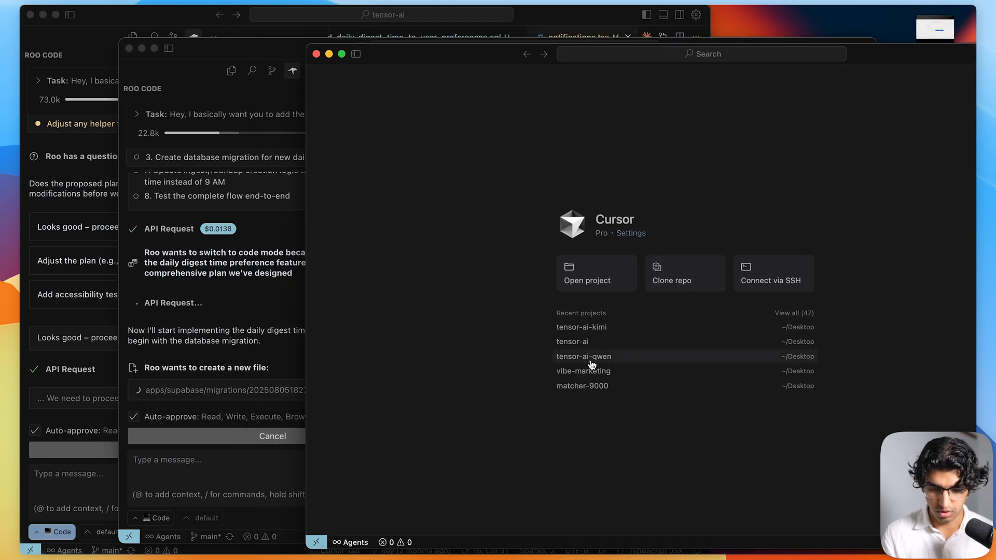
# Open tensor-ai-qwen, select a qwen3 model in Roo Code settings, and send the prompt
pyautogui.click(584, 356)
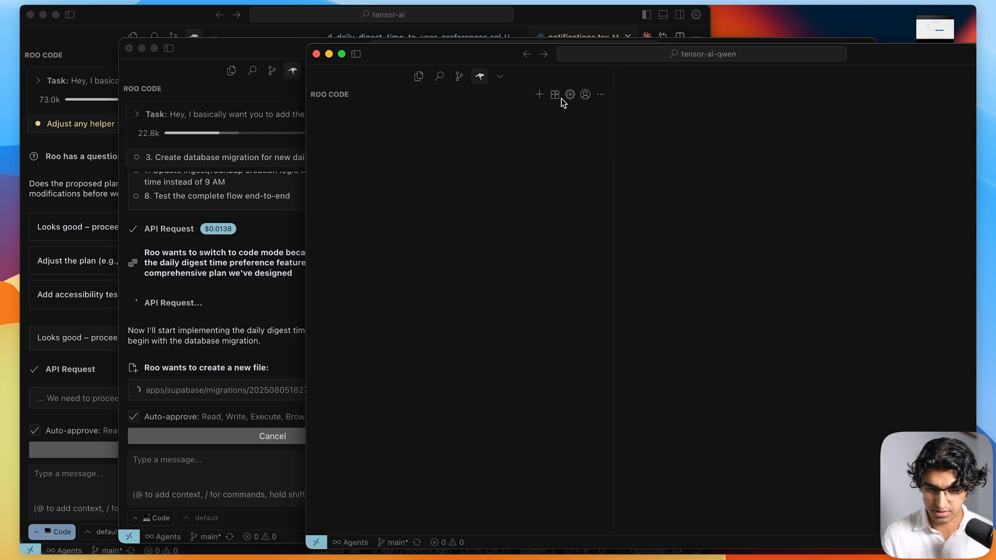
pyautogui.click(570, 93)
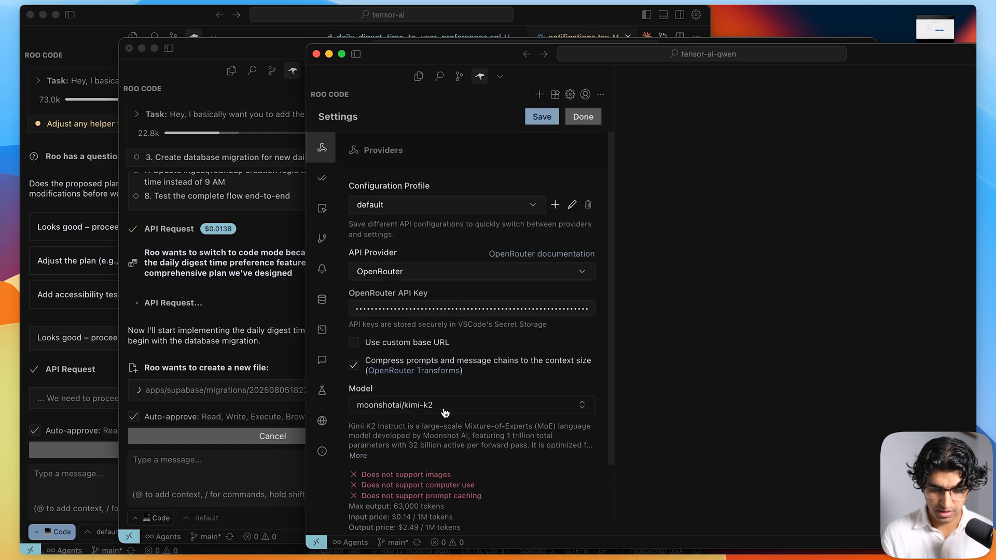
pyautogui.write('qwen3')
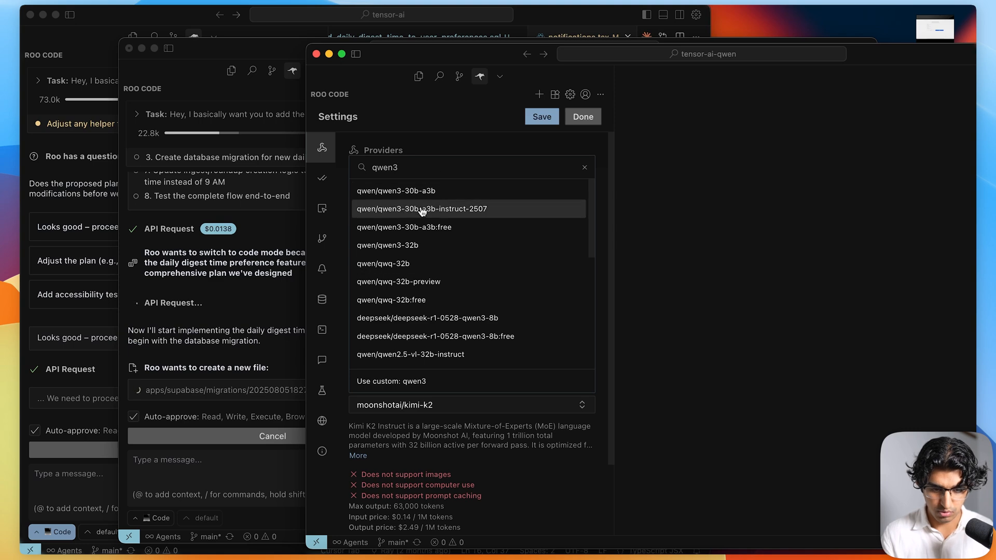
pyautogui.click(582, 117)
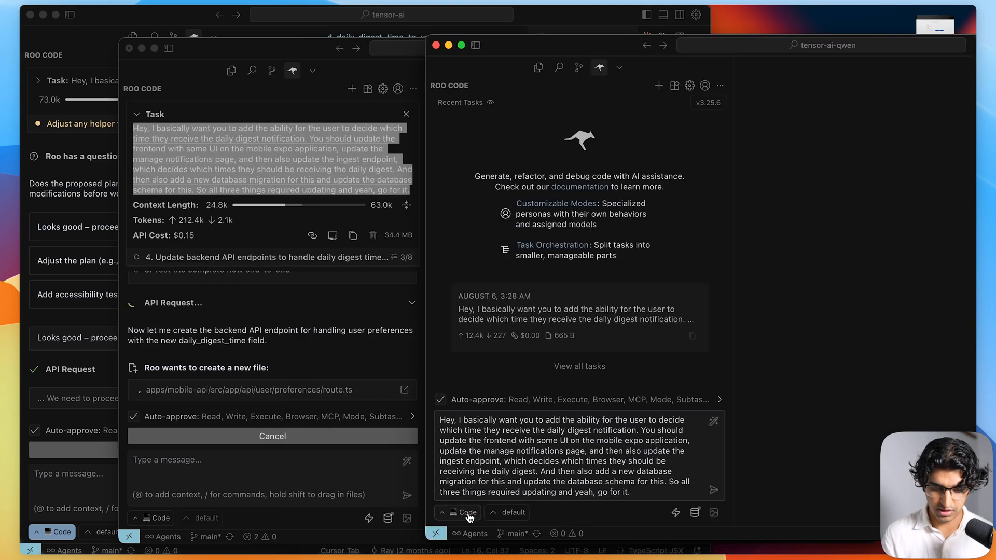
pyautogui.click(462, 513)
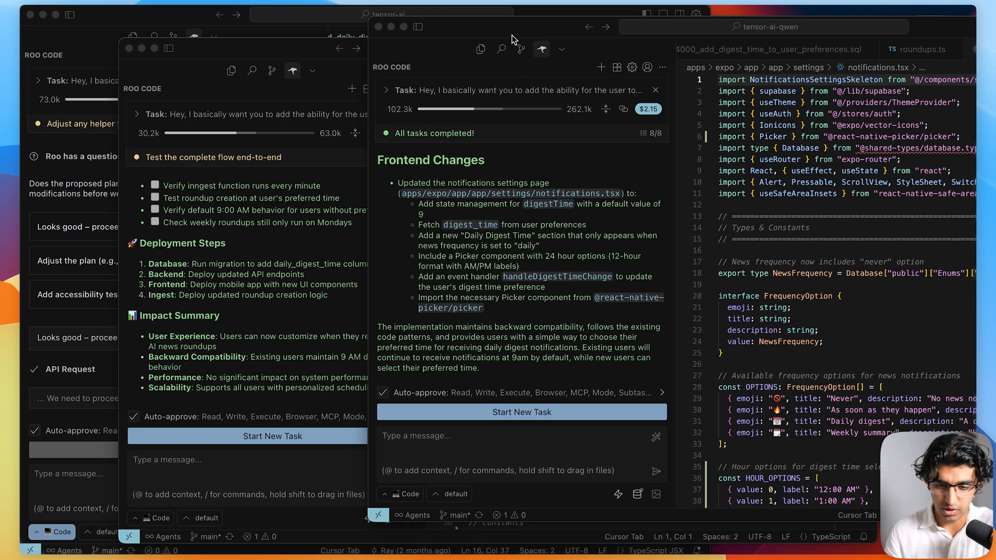
pyautogui.moveTo(278, 53)
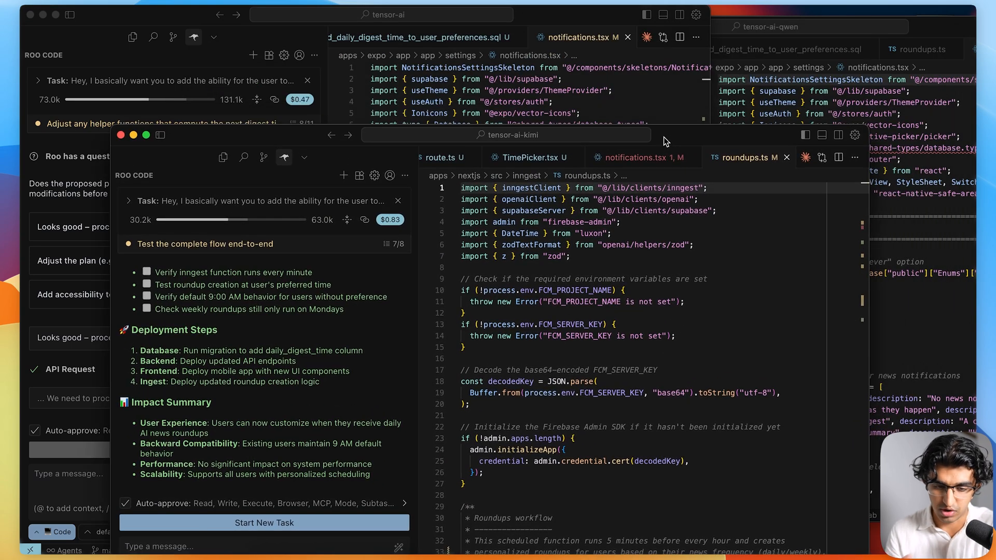
pyautogui.moveTo(307, 105)
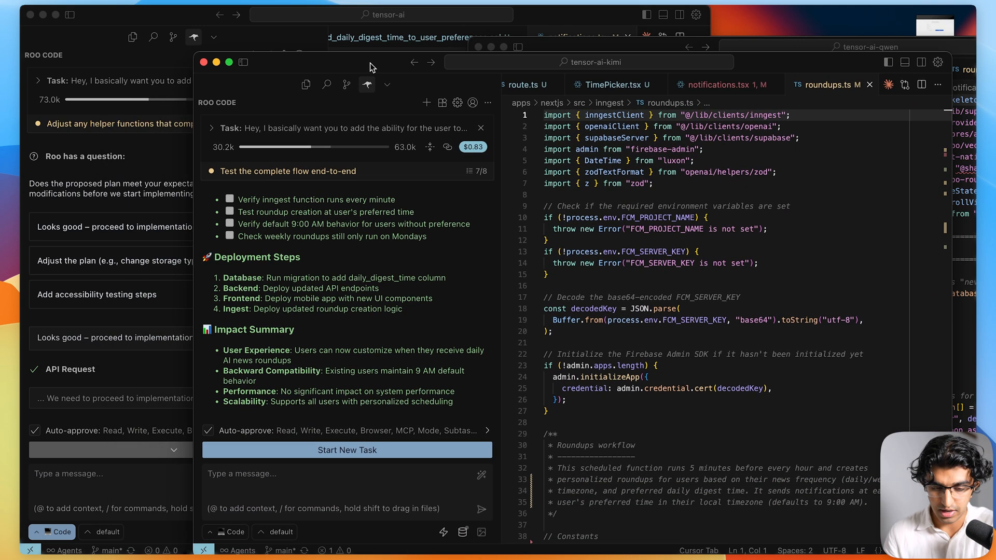
pyautogui.moveTo(322, 47)
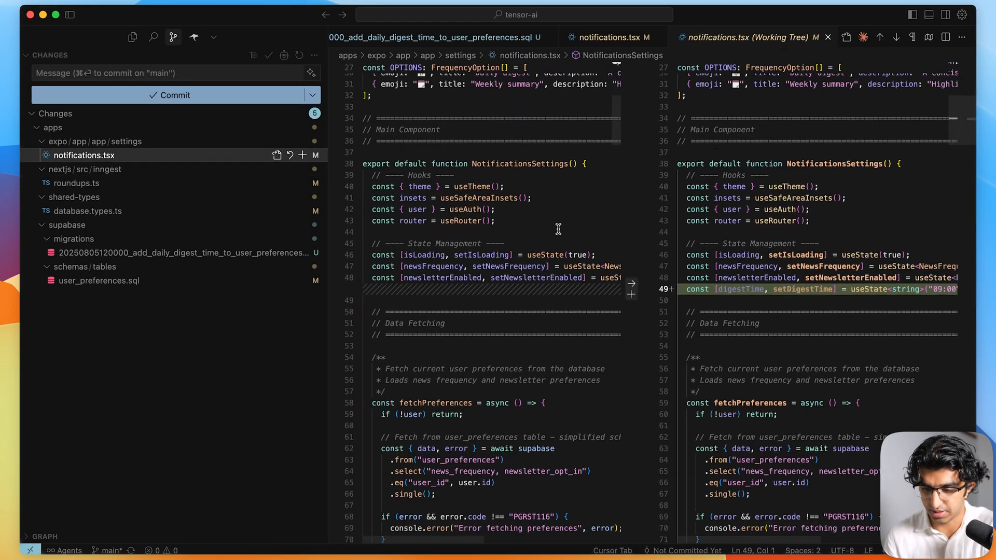
# Inspect the roundups.ts, digest migration, database.types.ts and notifications.tsx diffs
pyautogui.click(76, 183)
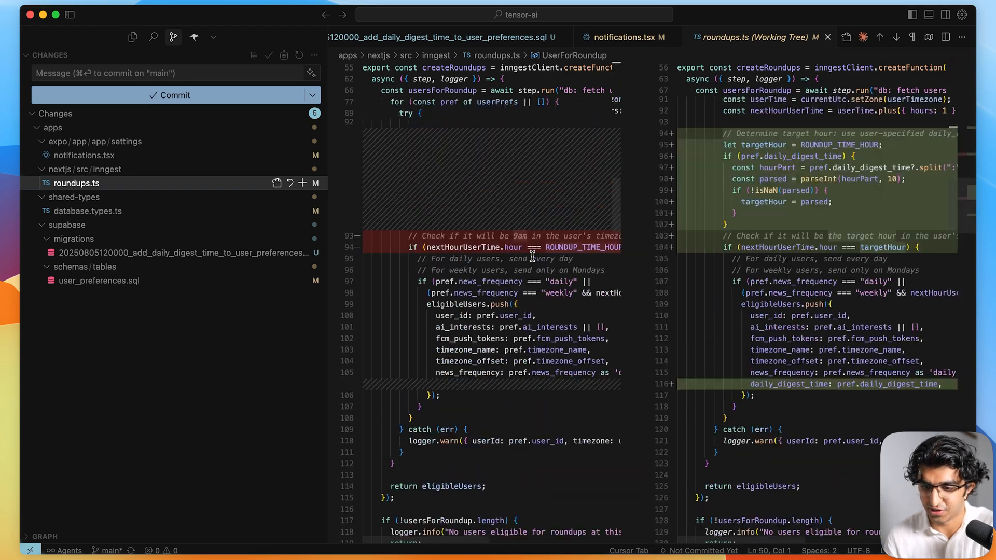
pyautogui.click(84, 155)
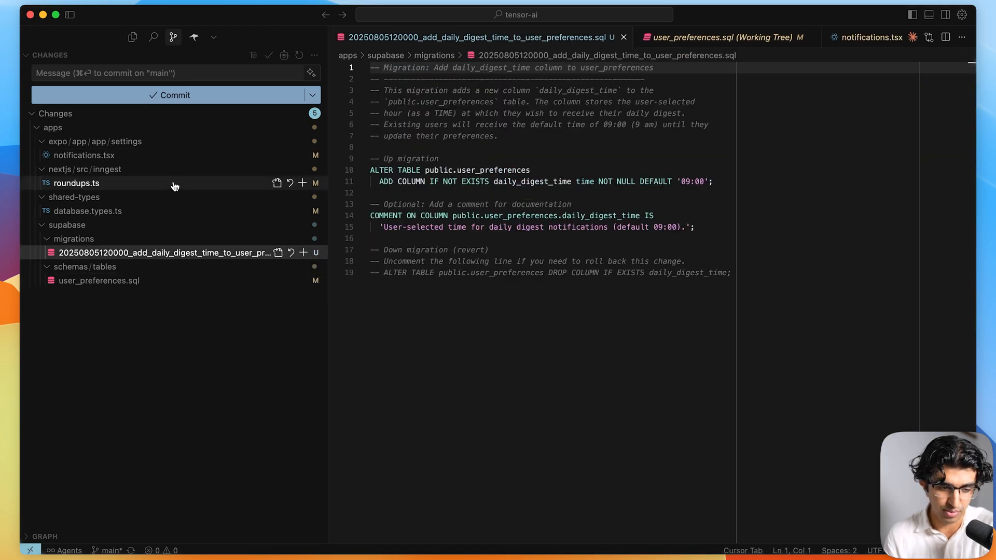
pyautogui.click(87, 210)
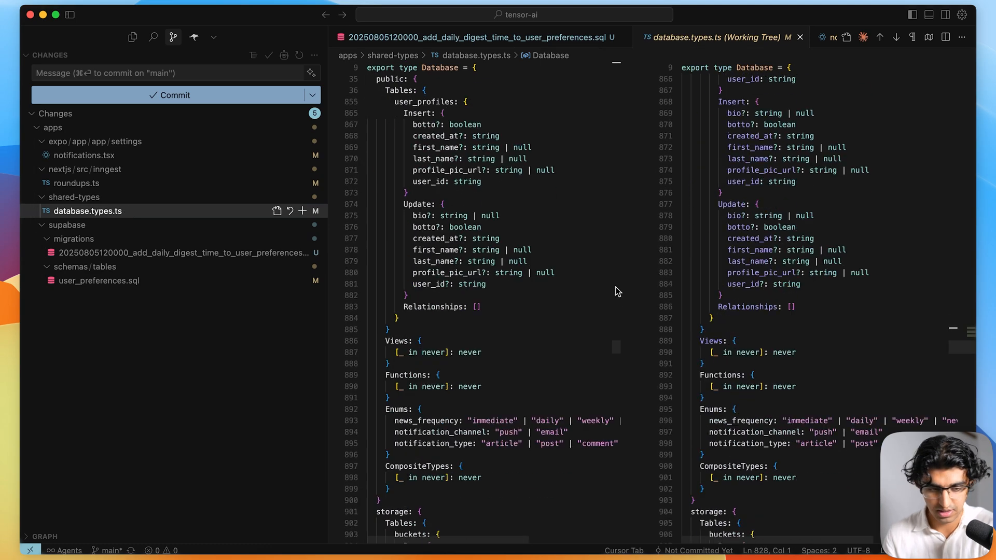
pyautogui.click(76, 183)
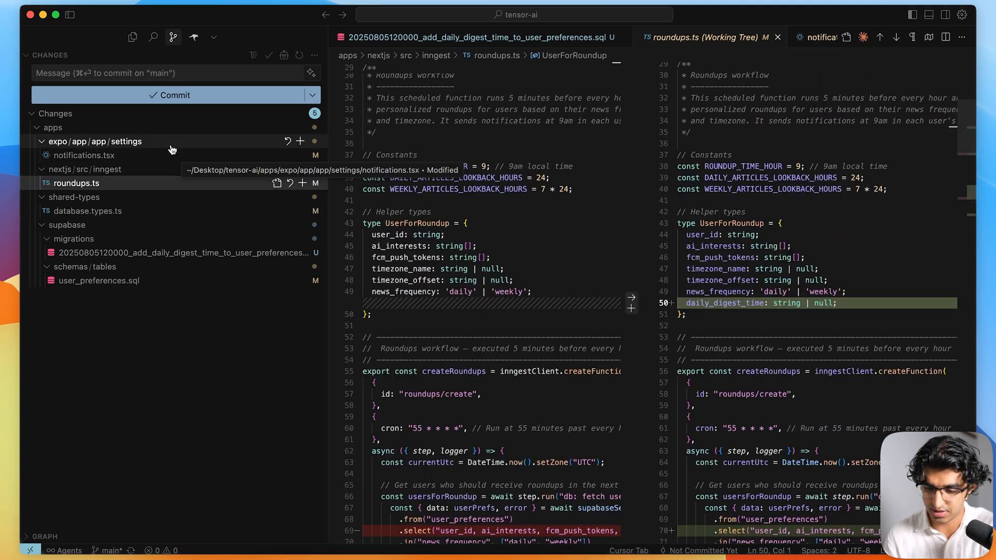
pyautogui.moveTo(164, 147)
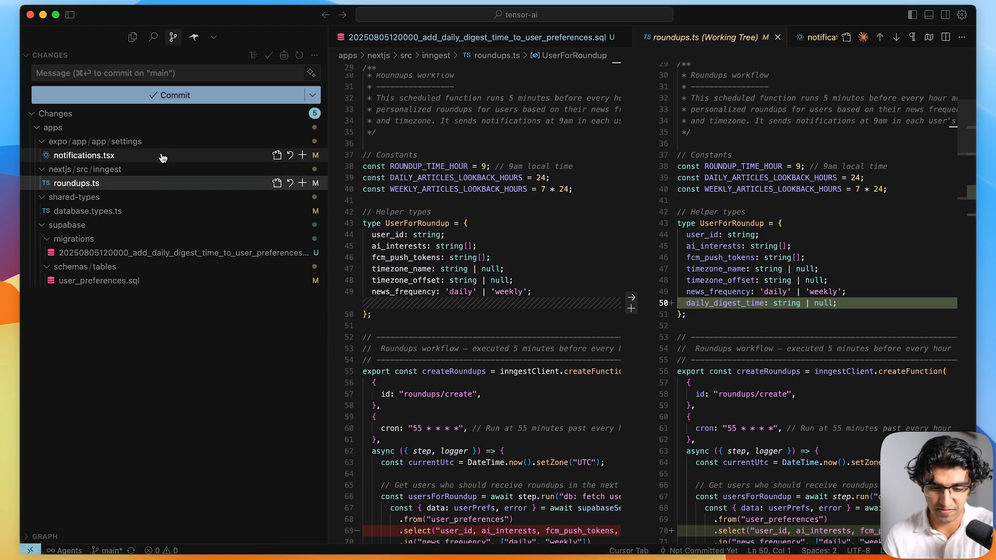
pyautogui.click(84, 155)
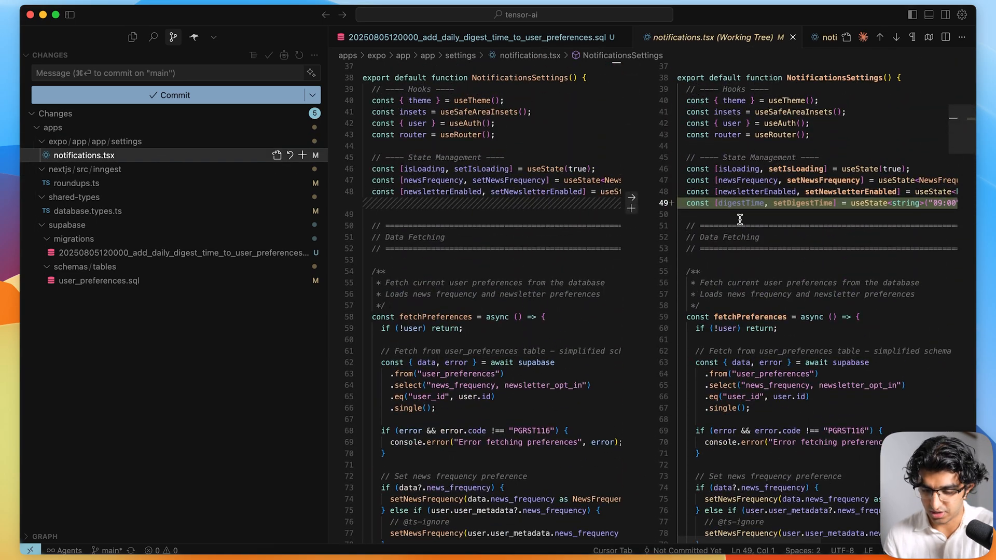
pyautogui.scroll(-3)
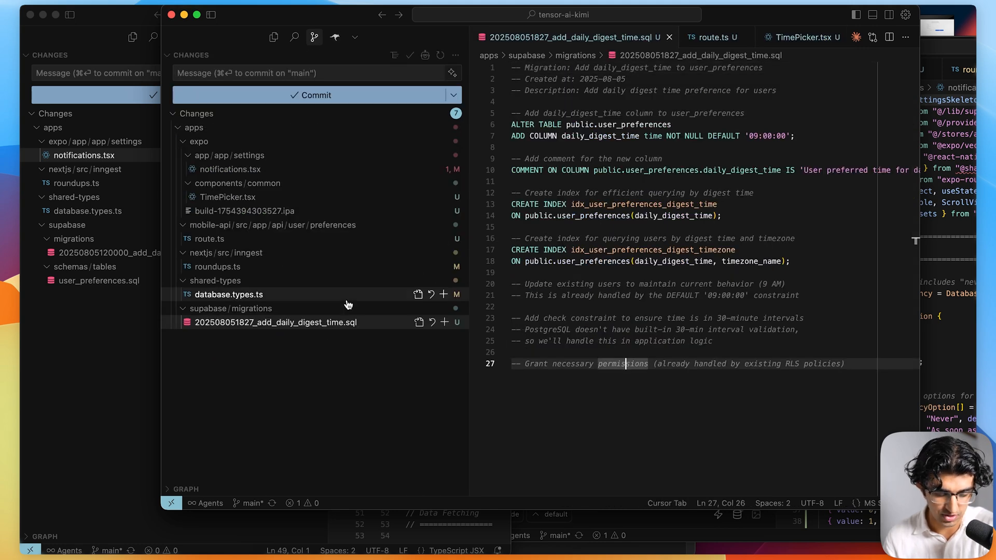
pyautogui.moveTo(258, 299)
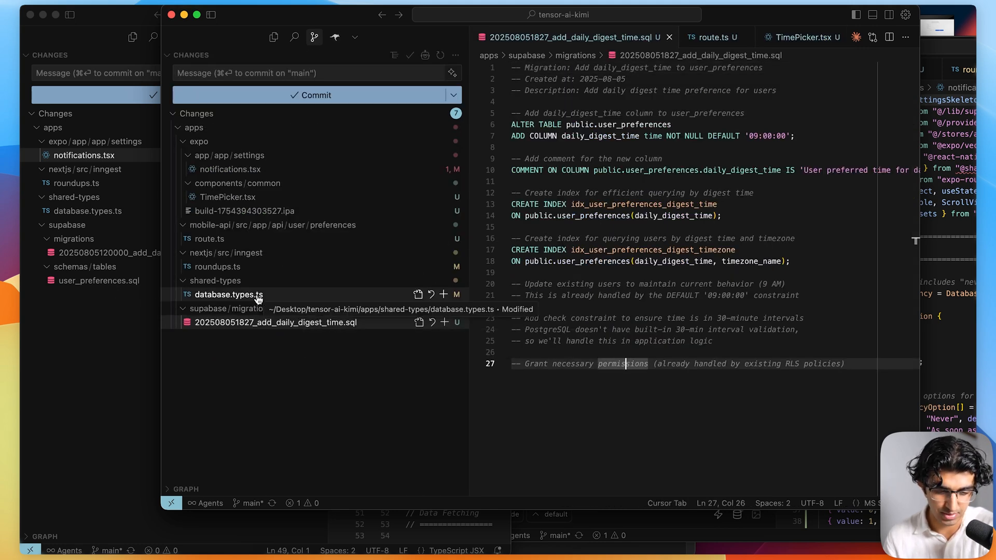
# View the Kimi project's database.types.ts and roundups.ts diffs
pyautogui.click(229, 294)
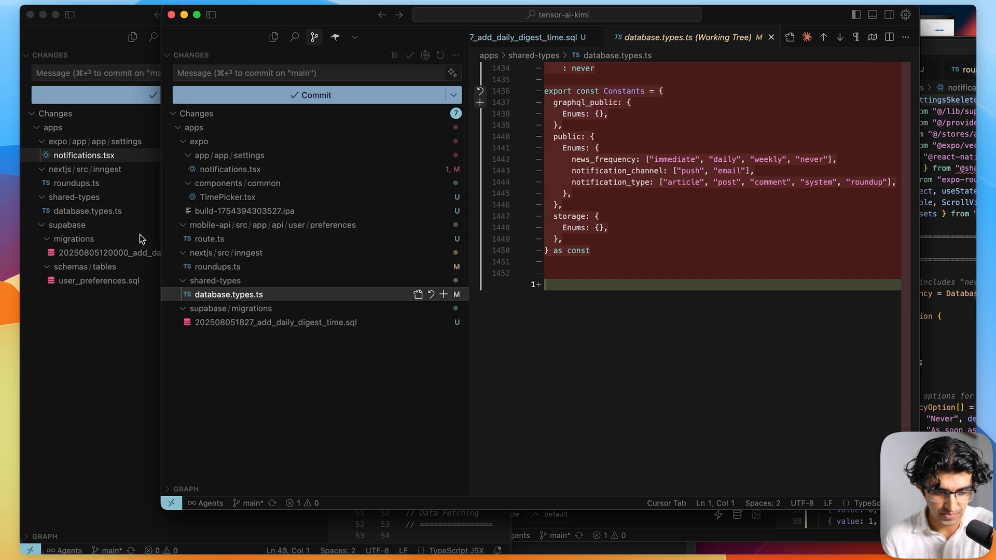
pyautogui.moveTo(92, 239)
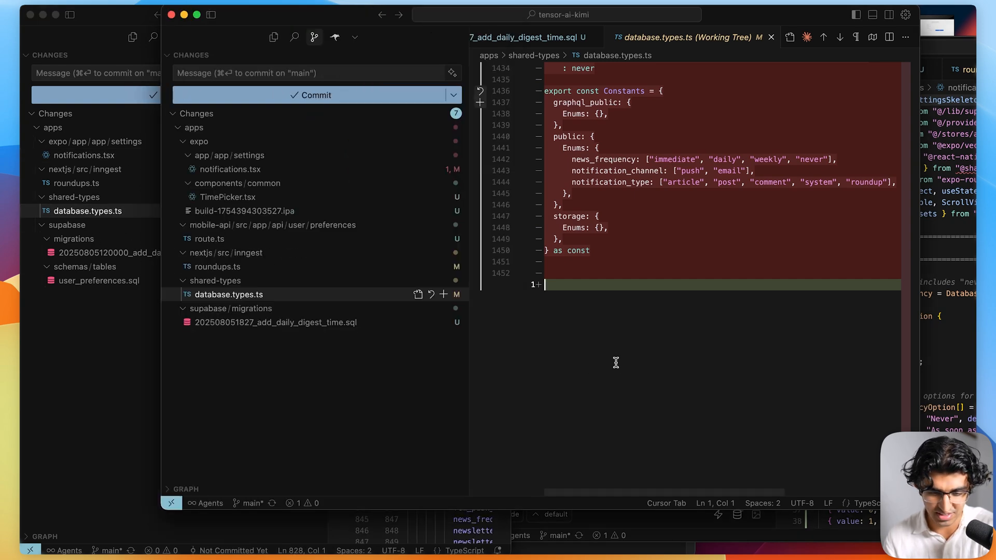
pyautogui.click(217, 267)
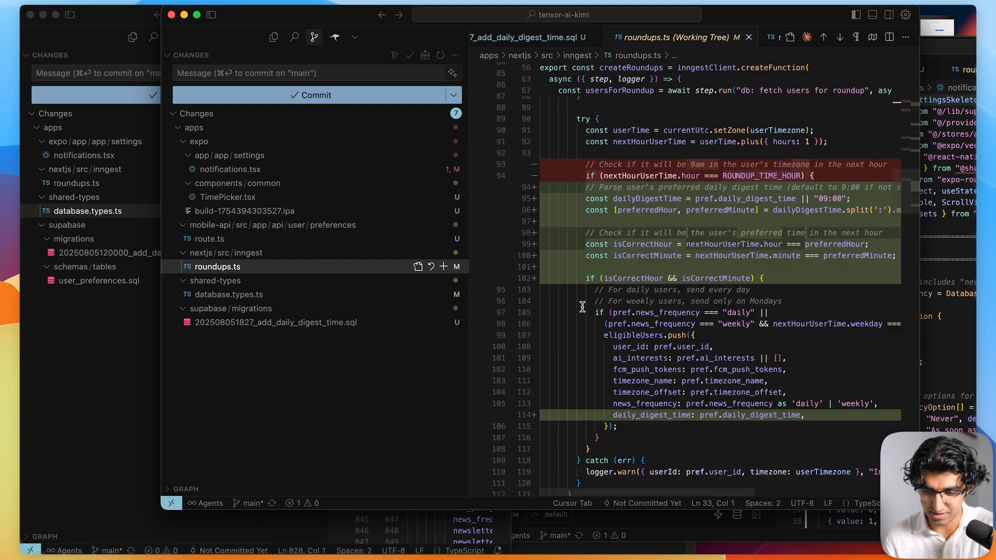
pyautogui.scroll(-3)
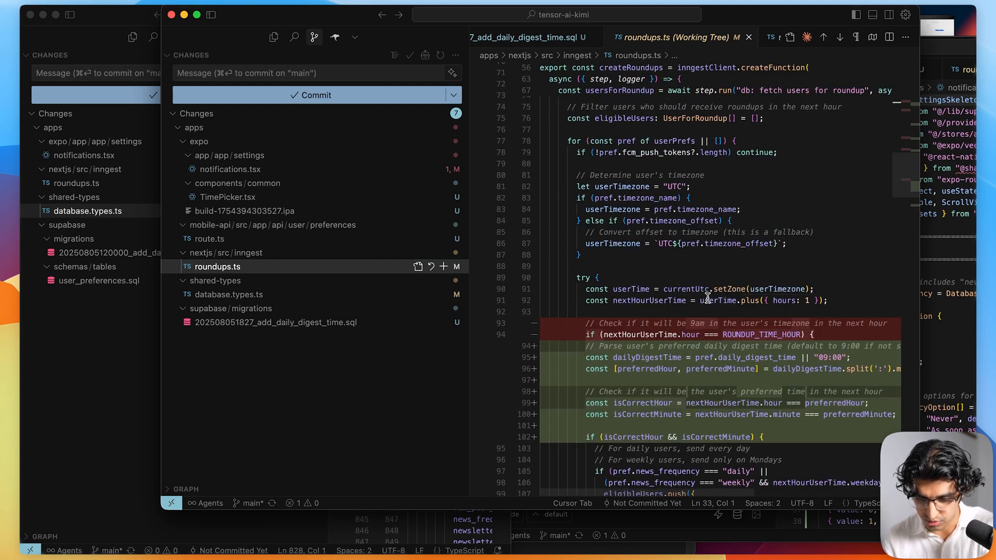
# Open the new TimePicker component and scroll through the notifications settings diff
pyautogui.click(227, 198)
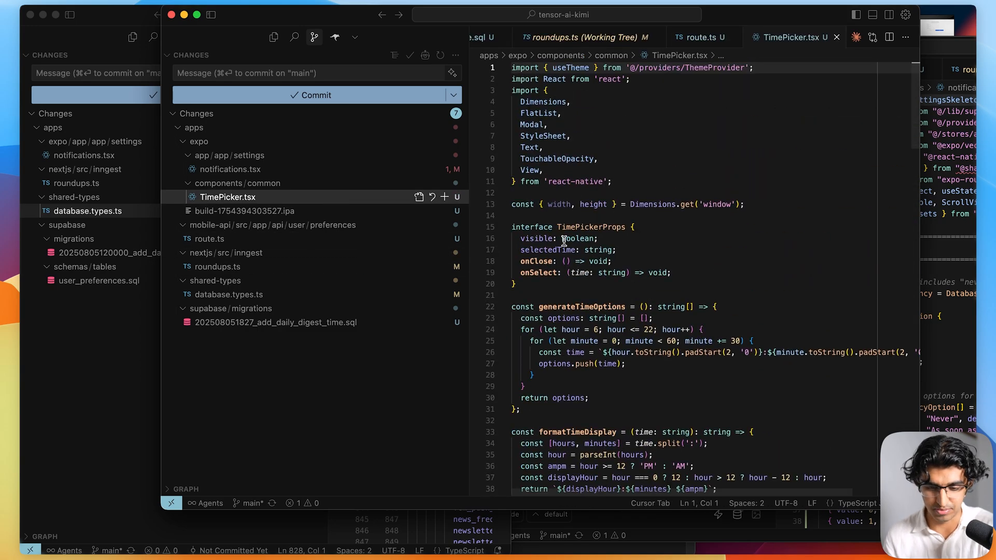
pyautogui.click(229, 169)
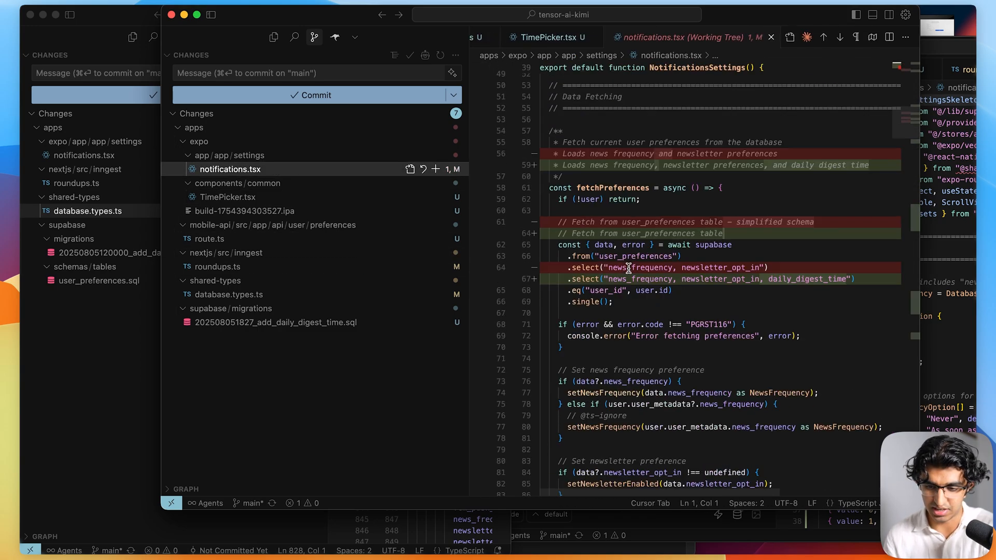
pyautogui.scroll(-3)
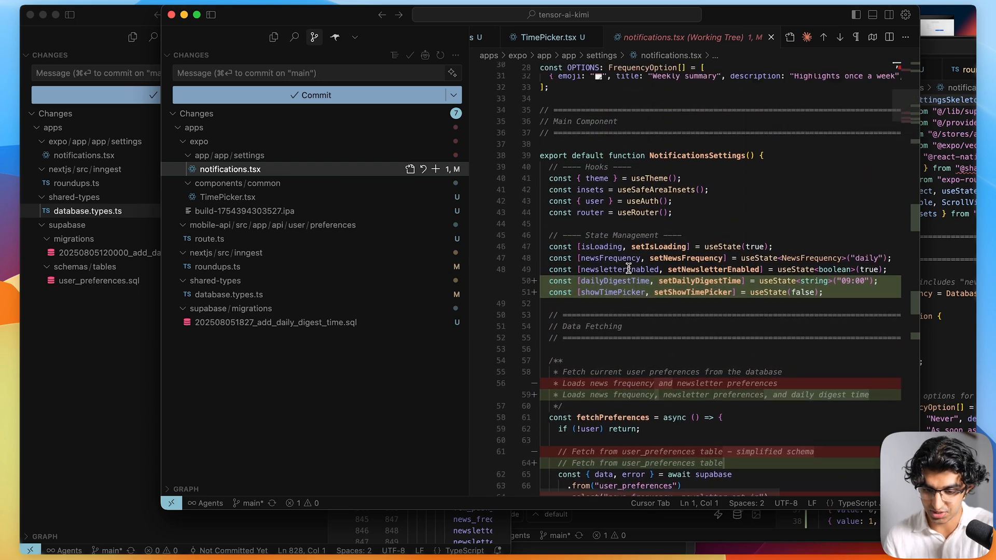
pyautogui.scroll(-3)
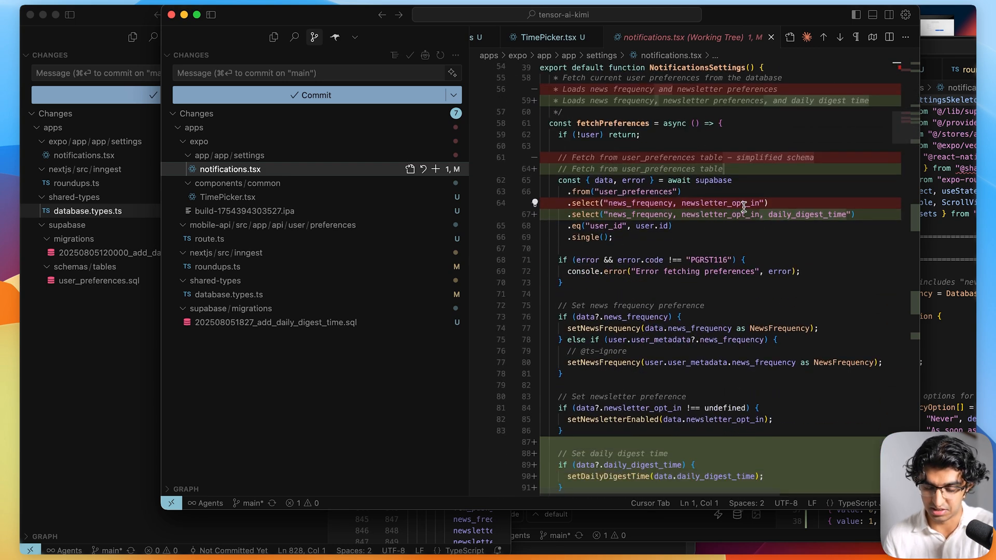
pyautogui.moveTo(817, 264)
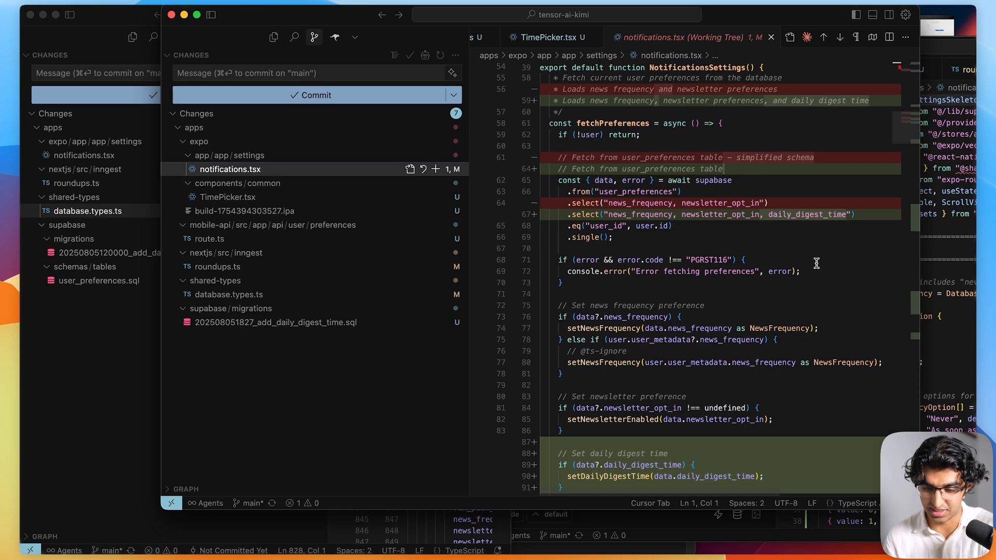
pyautogui.scroll(-3)
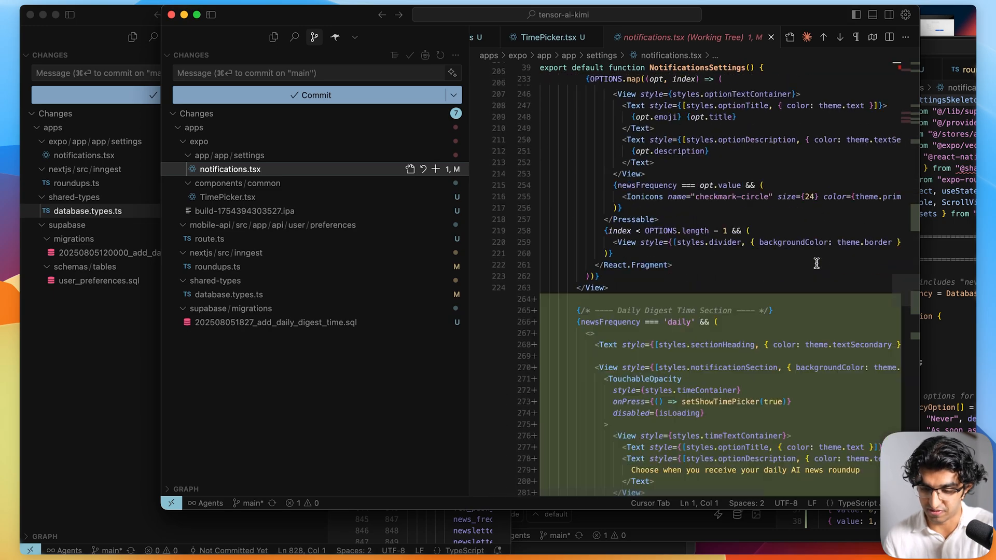
pyautogui.scroll(-3)
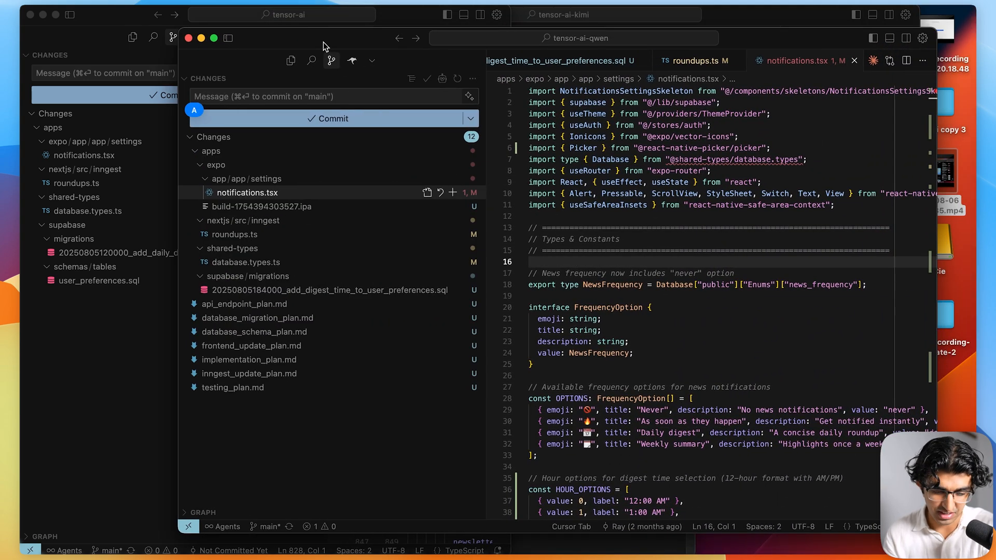
# Open the Qwen project's database migration plan, database.types.ts and roundups.ts diffs
pyautogui.click(257, 318)
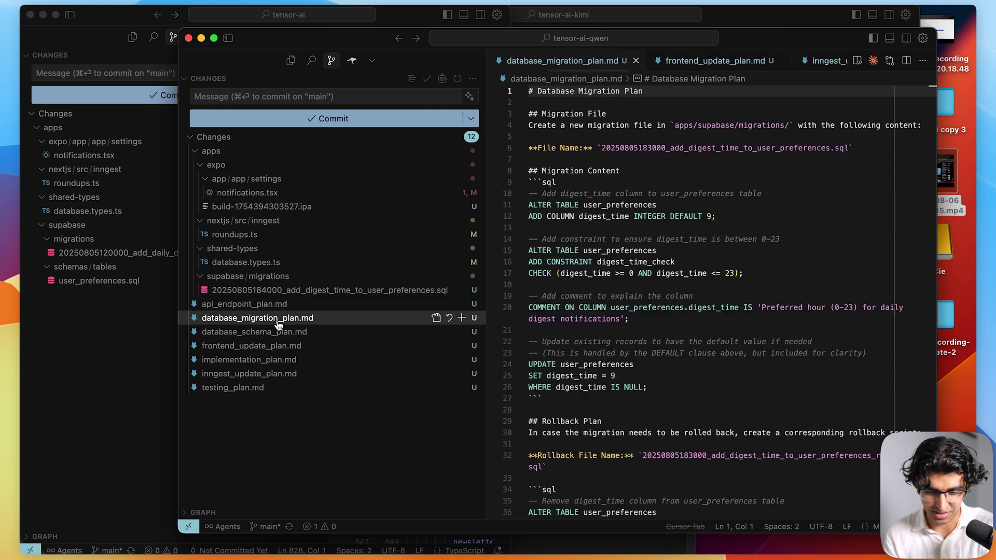
pyautogui.click(323, 290)
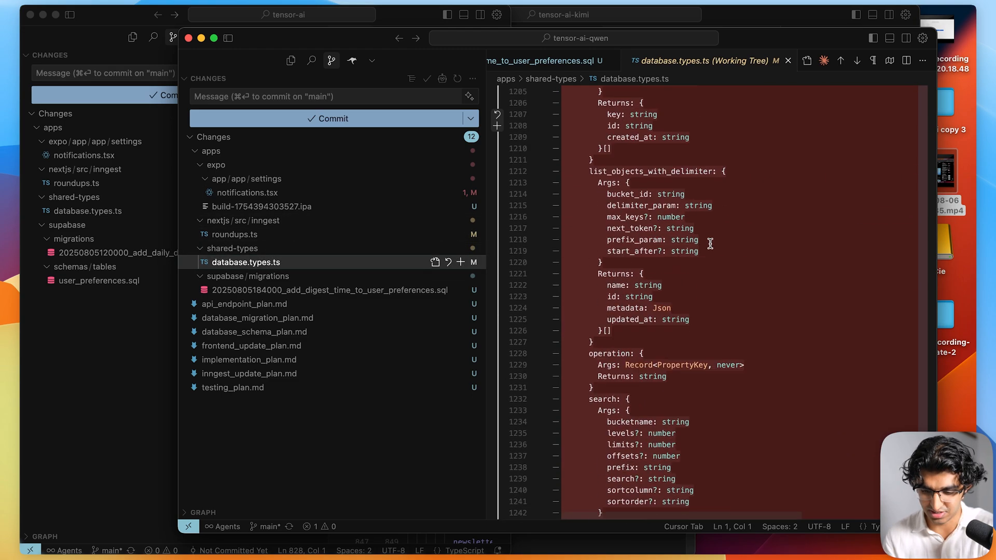
pyautogui.click(234, 234)
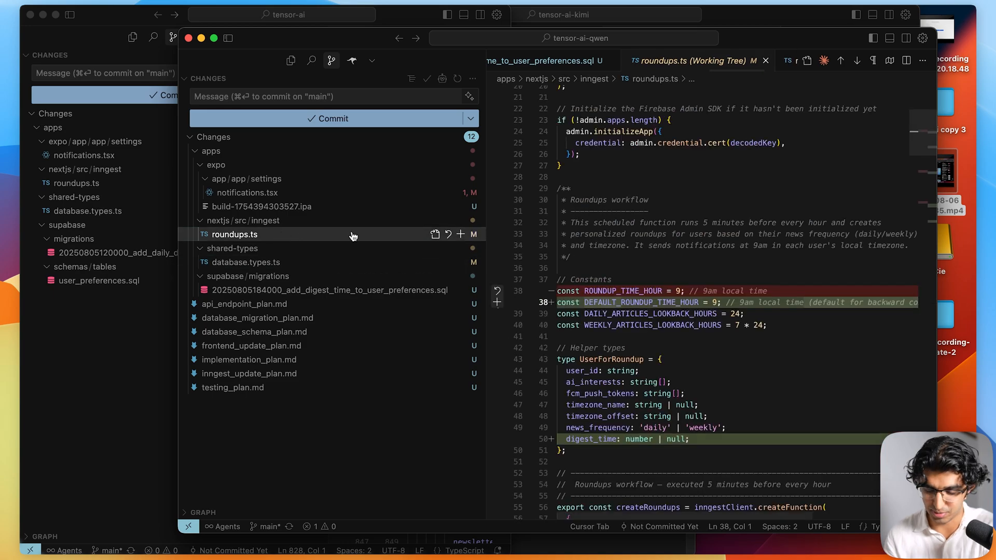
pyautogui.scroll(-3)
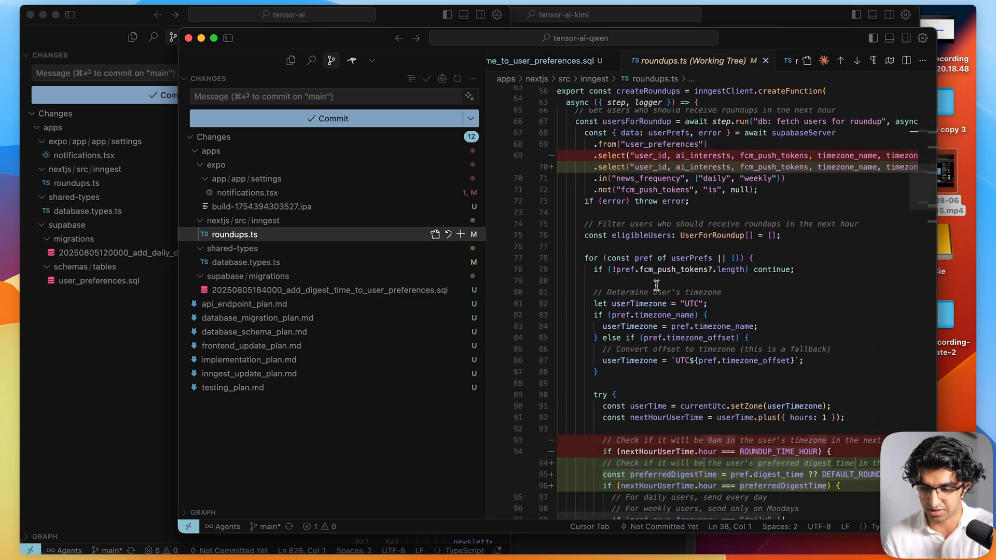
# Scroll through the Qwen project's notifications.tsx settings diff
pyautogui.click(247, 193)
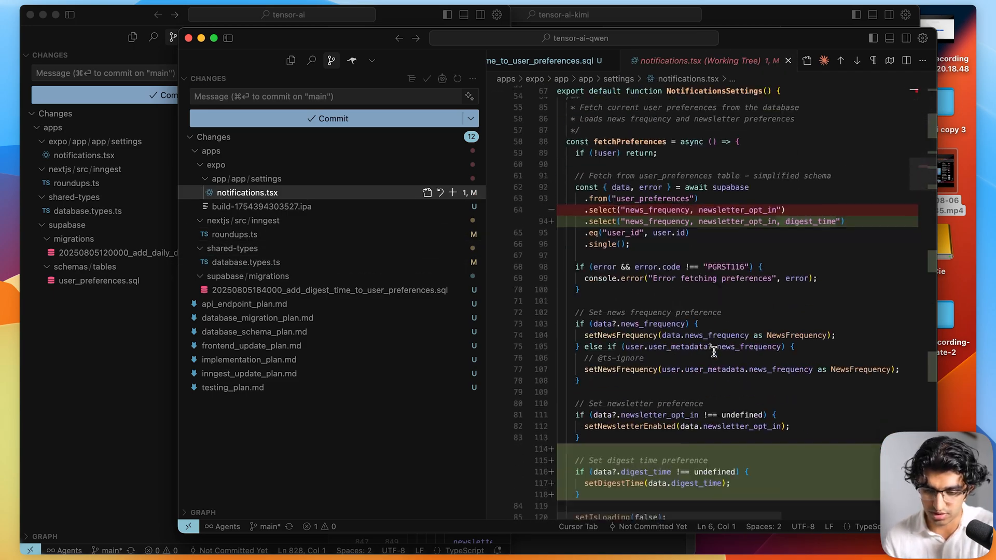
pyautogui.scroll(-3)
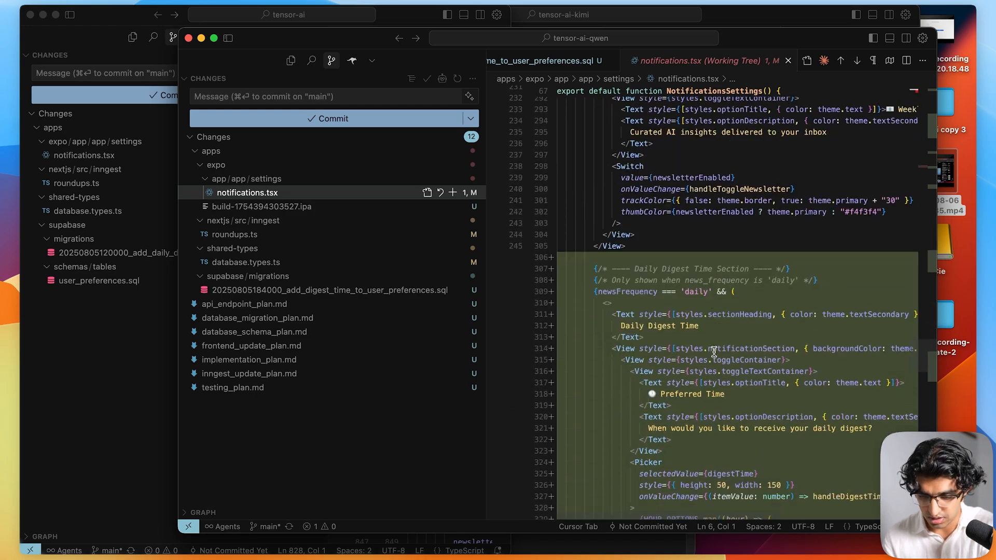
pyautogui.scroll(-3)
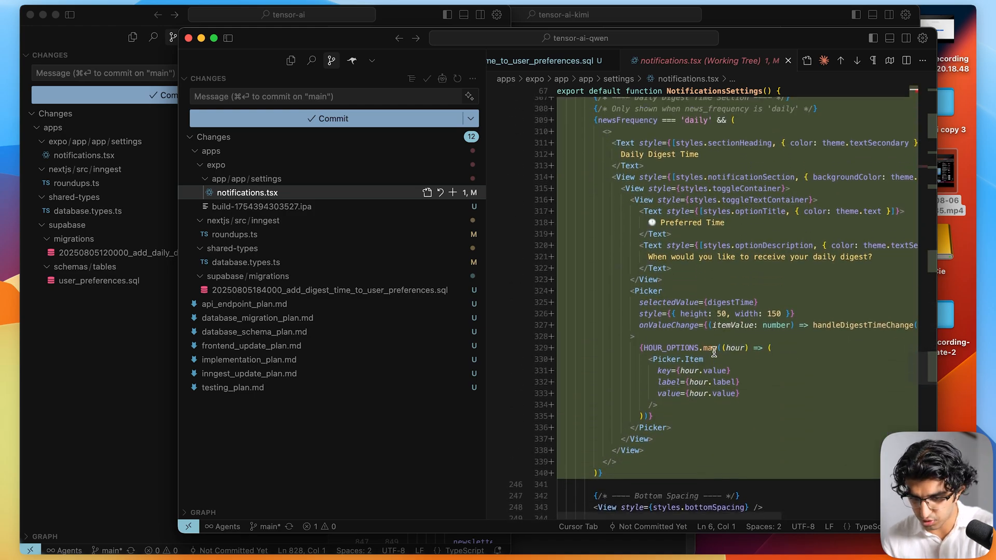
pyautogui.scroll(-3)
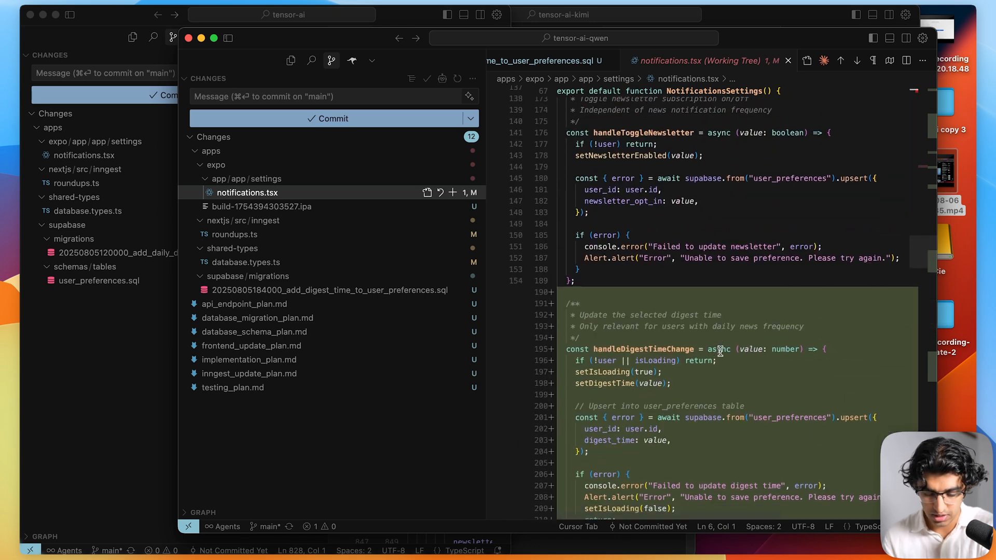
pyautogui.scroll(-3)
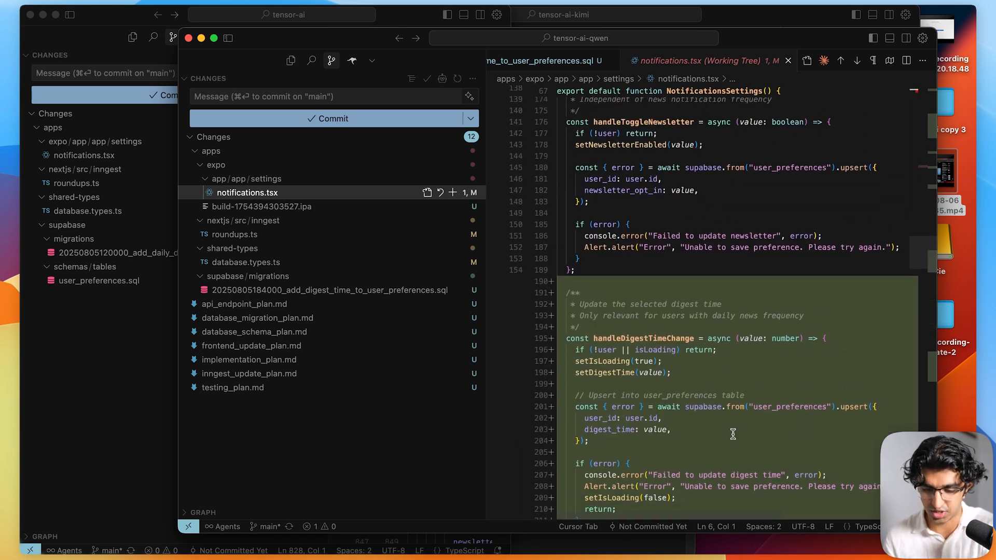
pyautogui.scroll(-3)
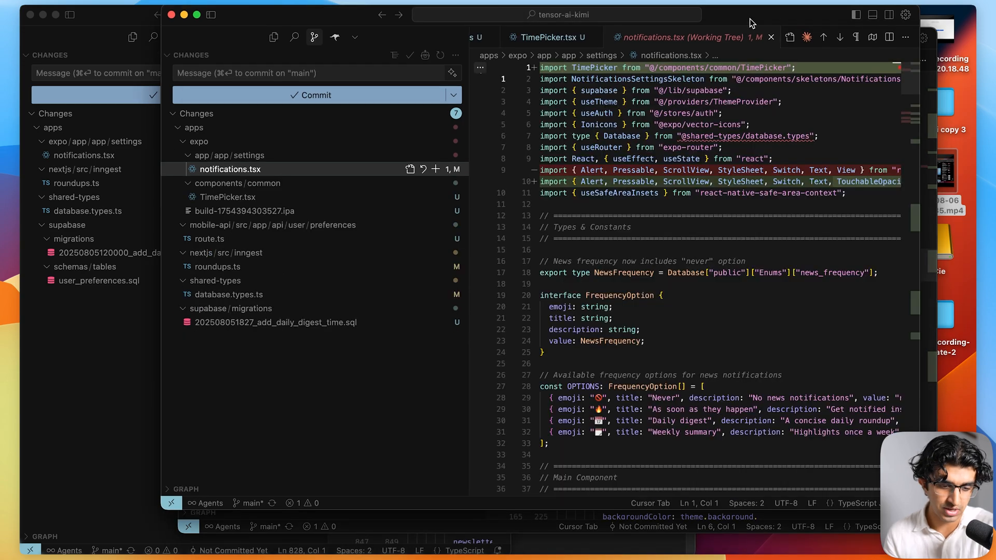
pyautogui.scroll(-3)
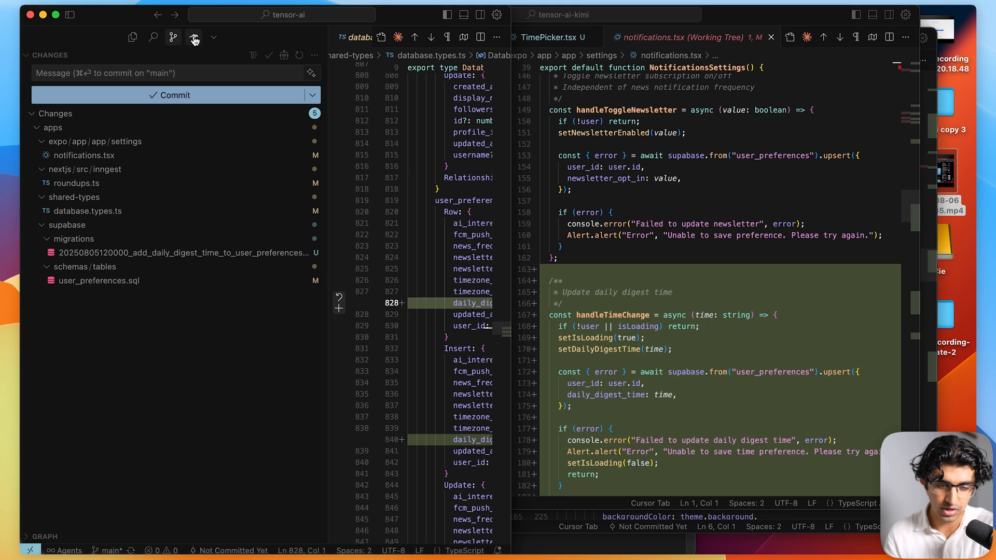
# In Roo Code chat, write the follow-up 'hey can you add the component foo on the notif…'
pyautogui.click(193, 36)
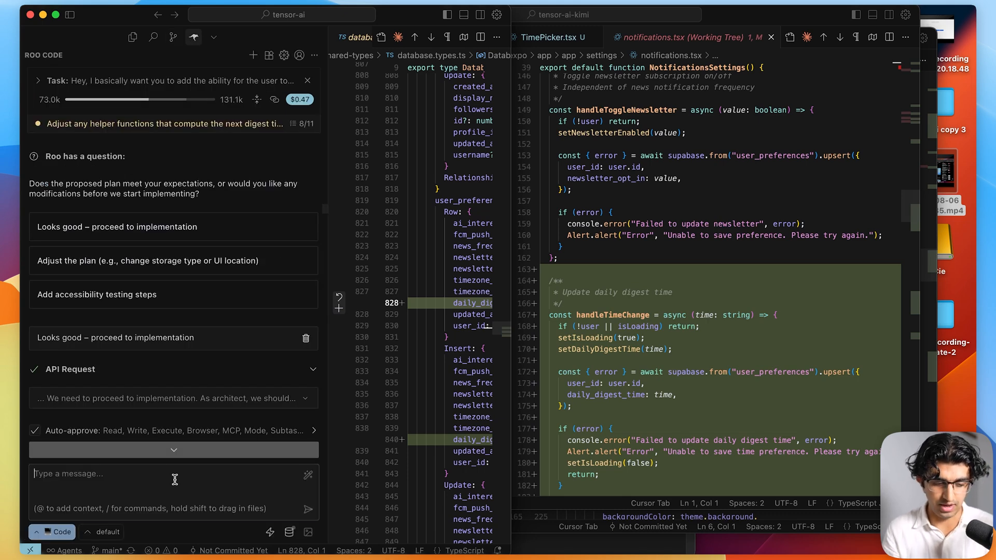
pyautogui.write('hey can you add')
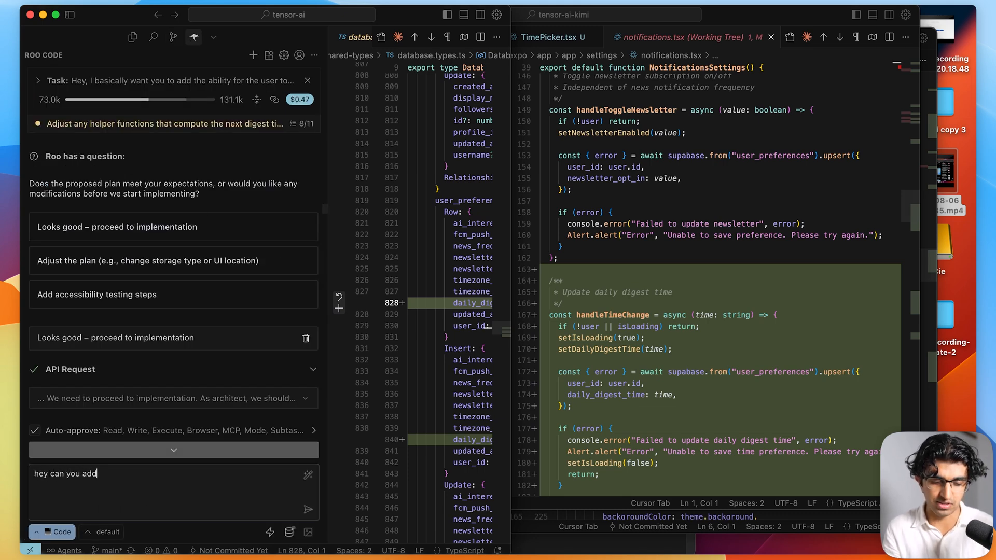
pyautogui.write('the component f')
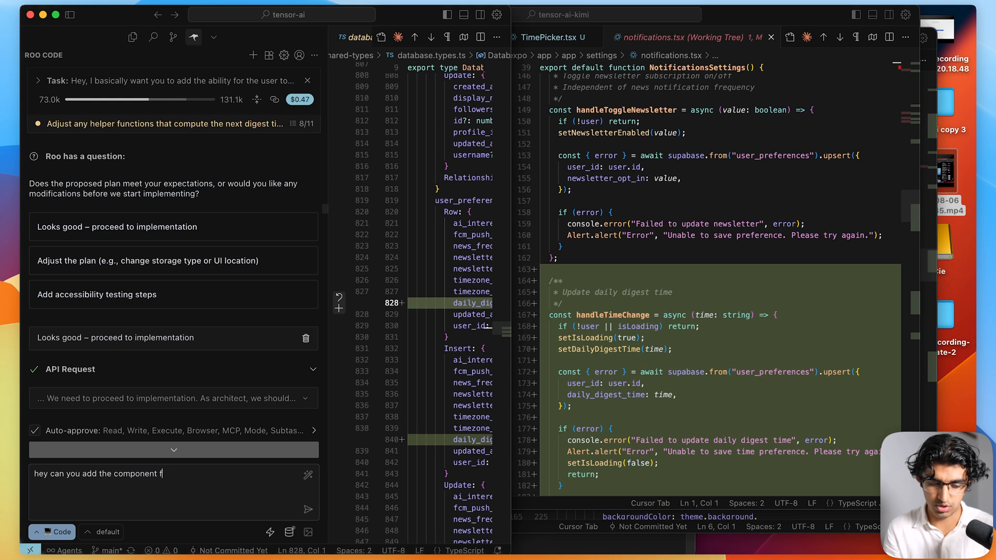
pyautogui.write('oo on the notif')
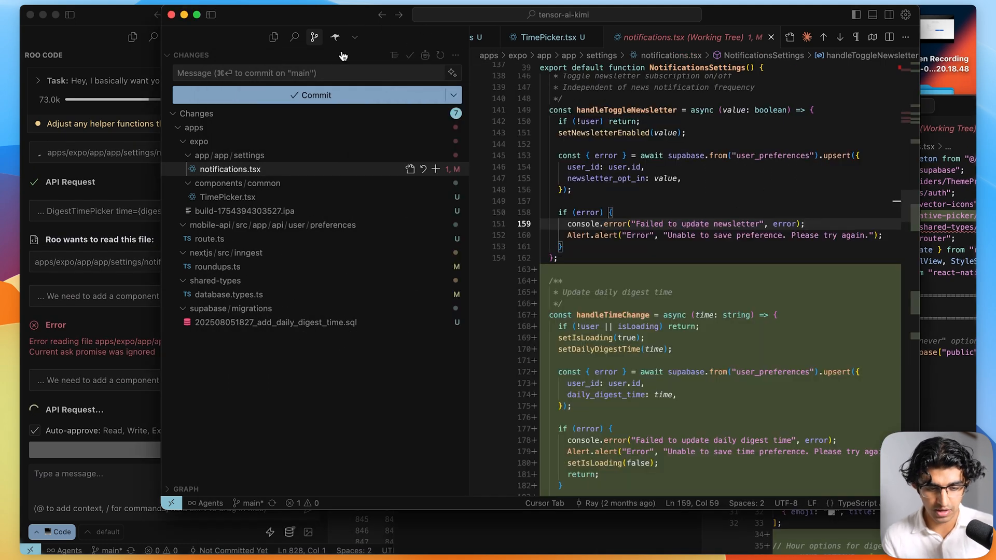
# Bring the tensor-ai-kimi window forward to view its notifications.tsx diff
pyautogui.click(228, 294)
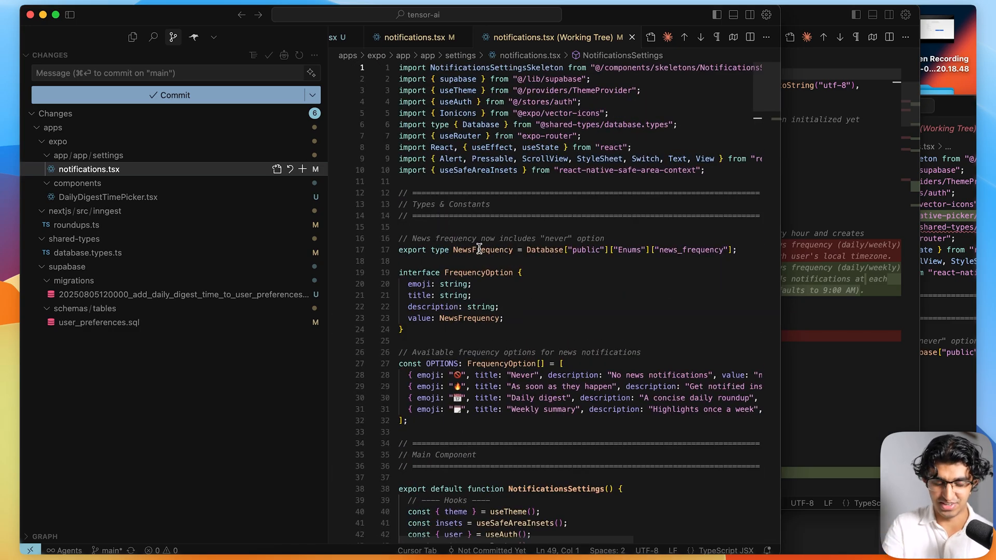
# Scroll the notifications.tsx diff, then view Roo Code's Task Completed summary for DailyDigestTimePicker
pyautogui.scroll(-3)
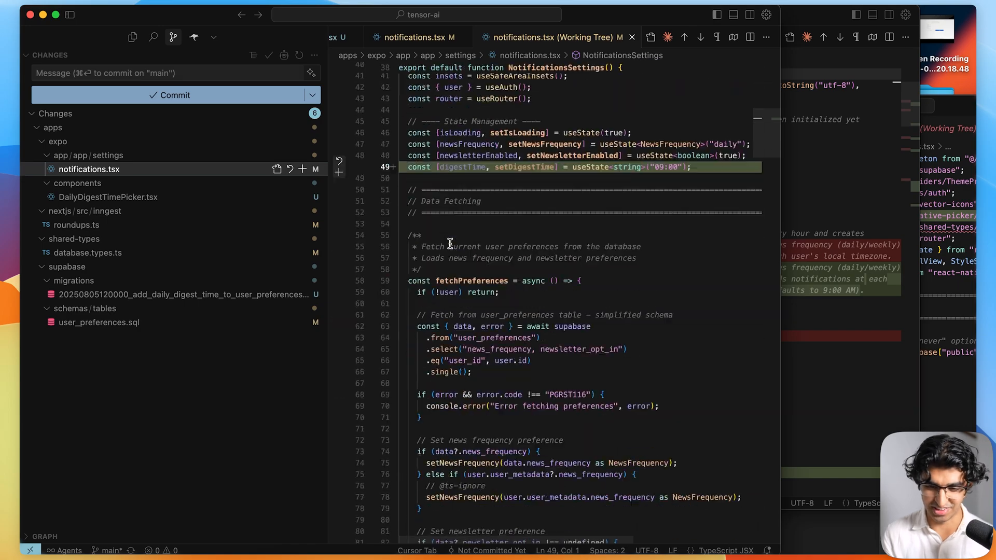
pyautogui.scroll(-3)
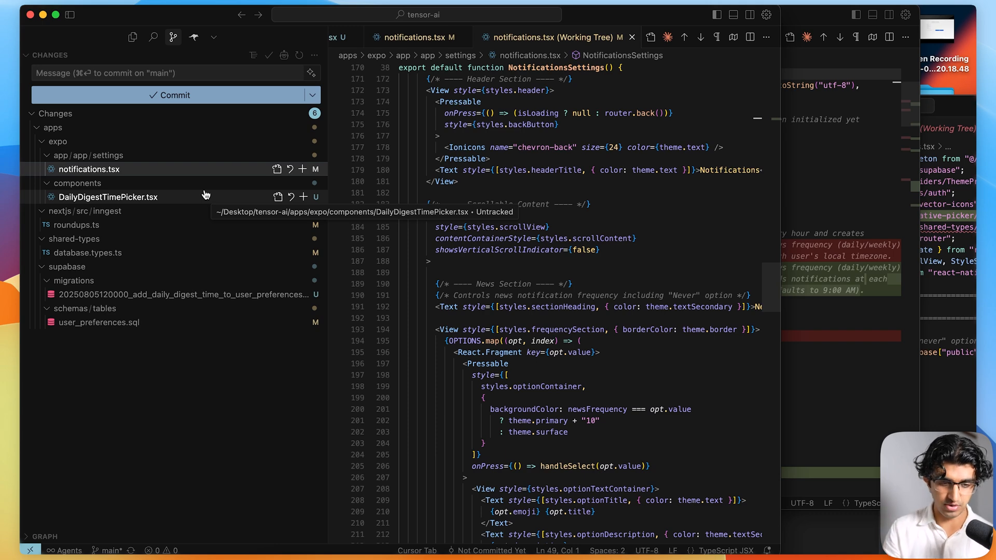
pyautogui.click(193, 37)
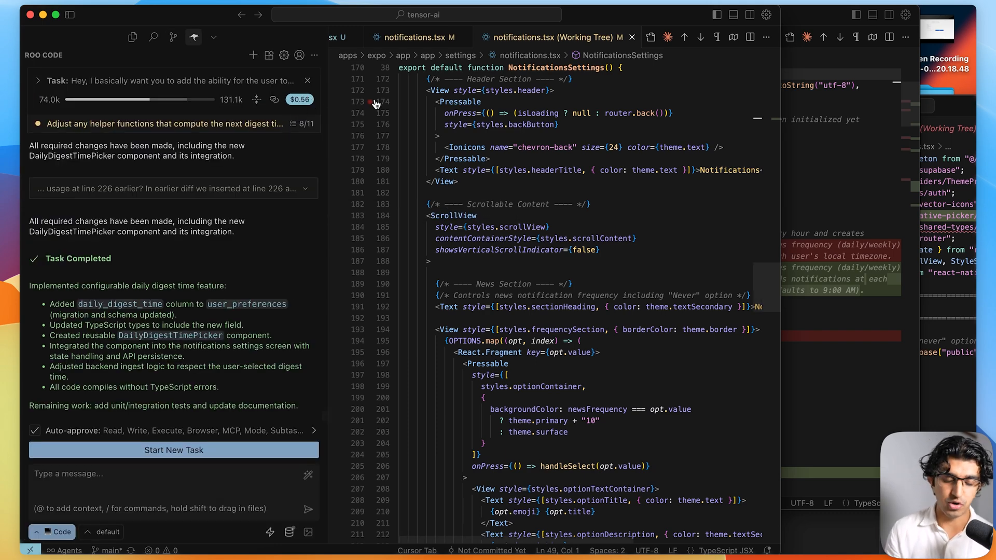